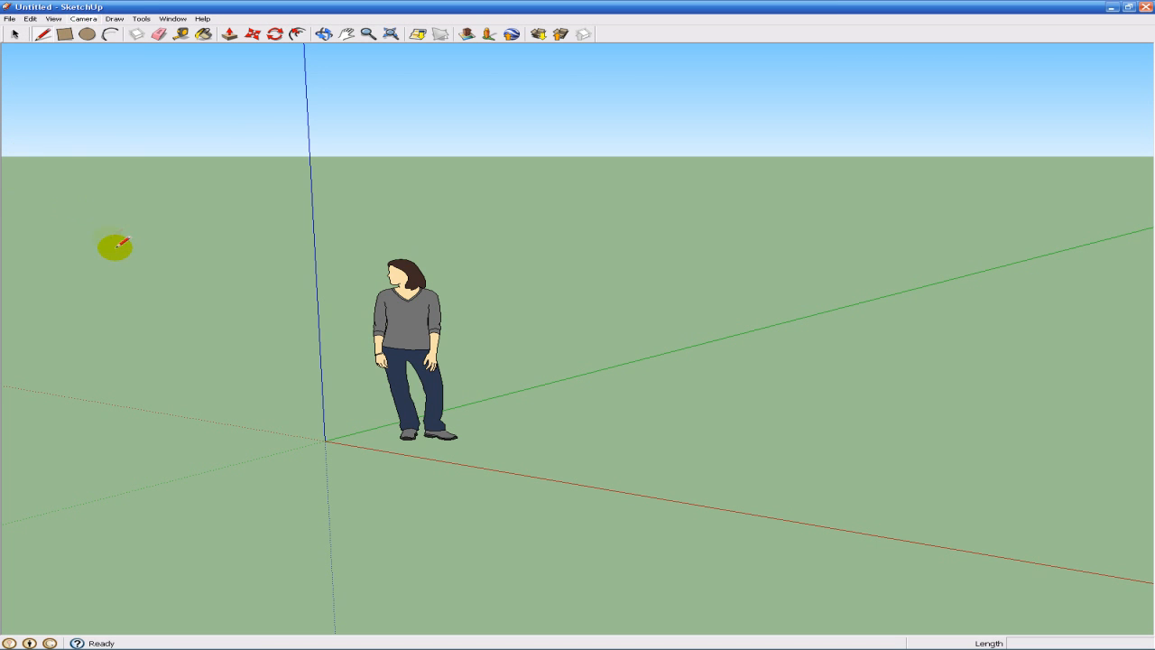
mouse_move(336, 429)
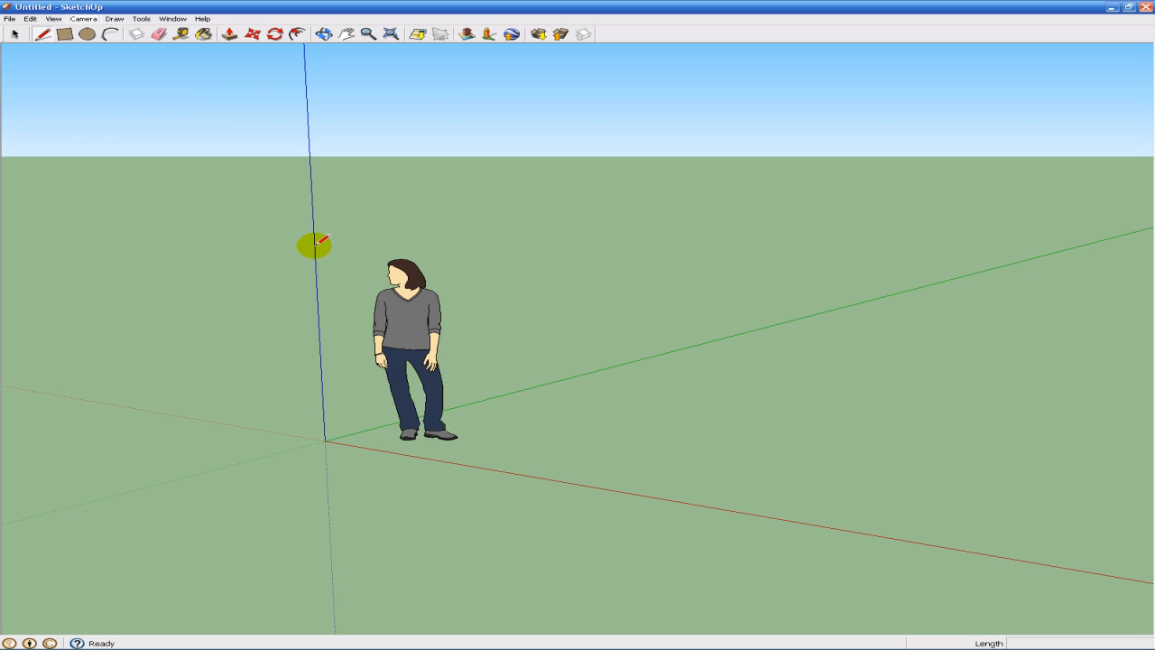
mouse_move(422, 298)
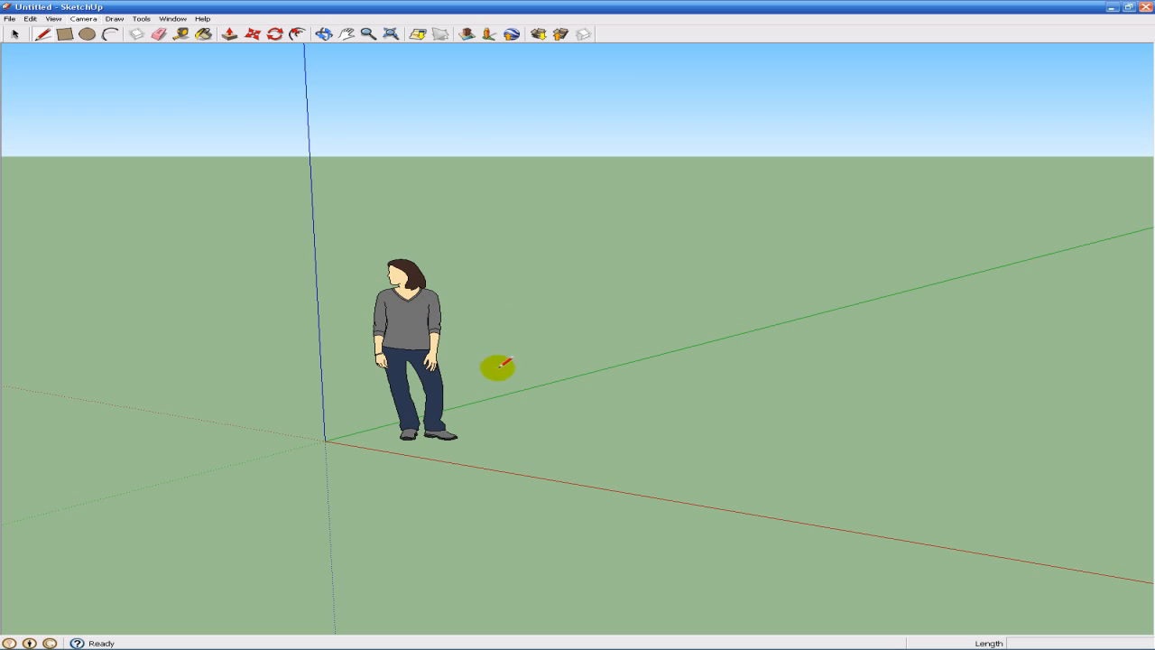
mouse_move(440, 358)
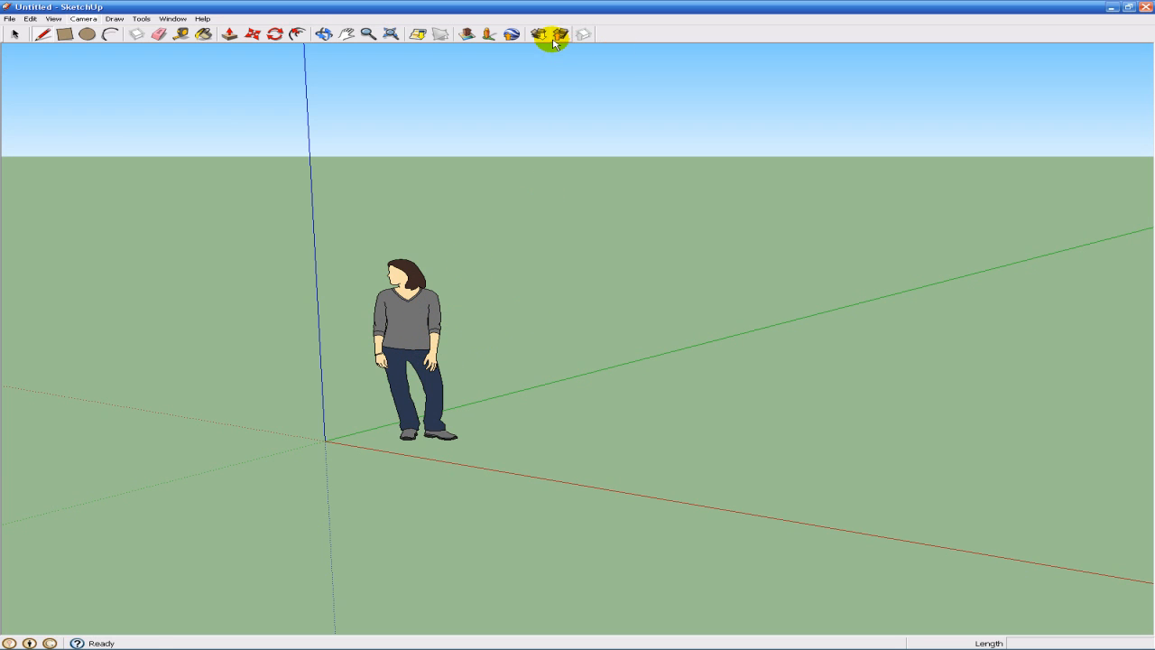
mouse_move(494, 343)
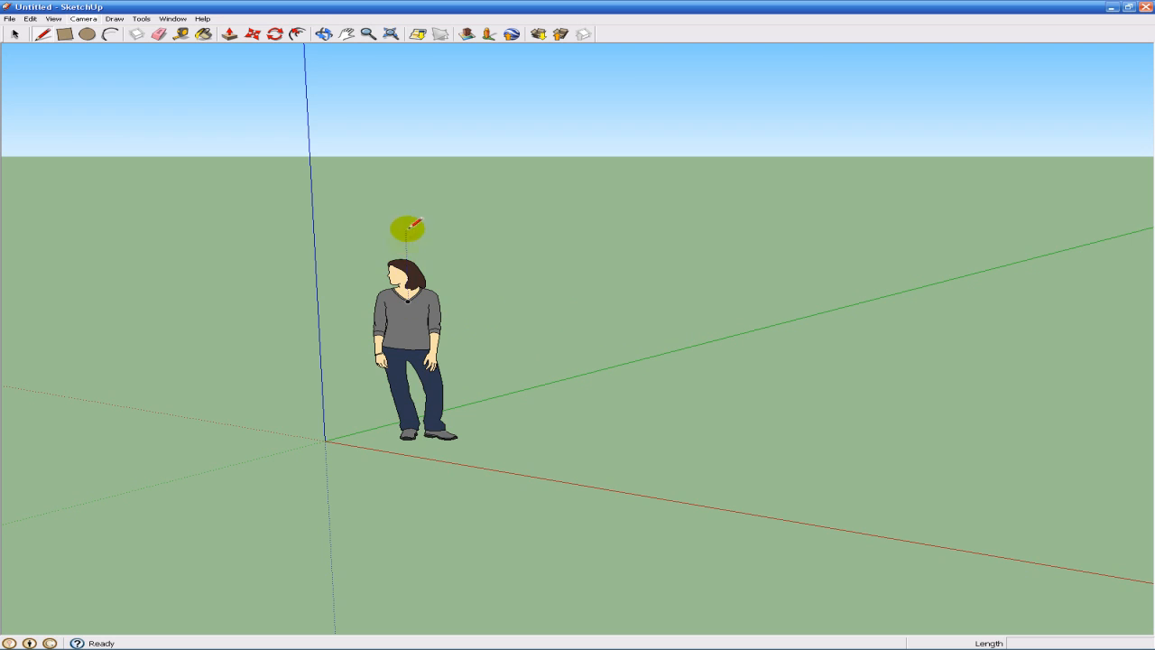
mouse_move(479, 299)
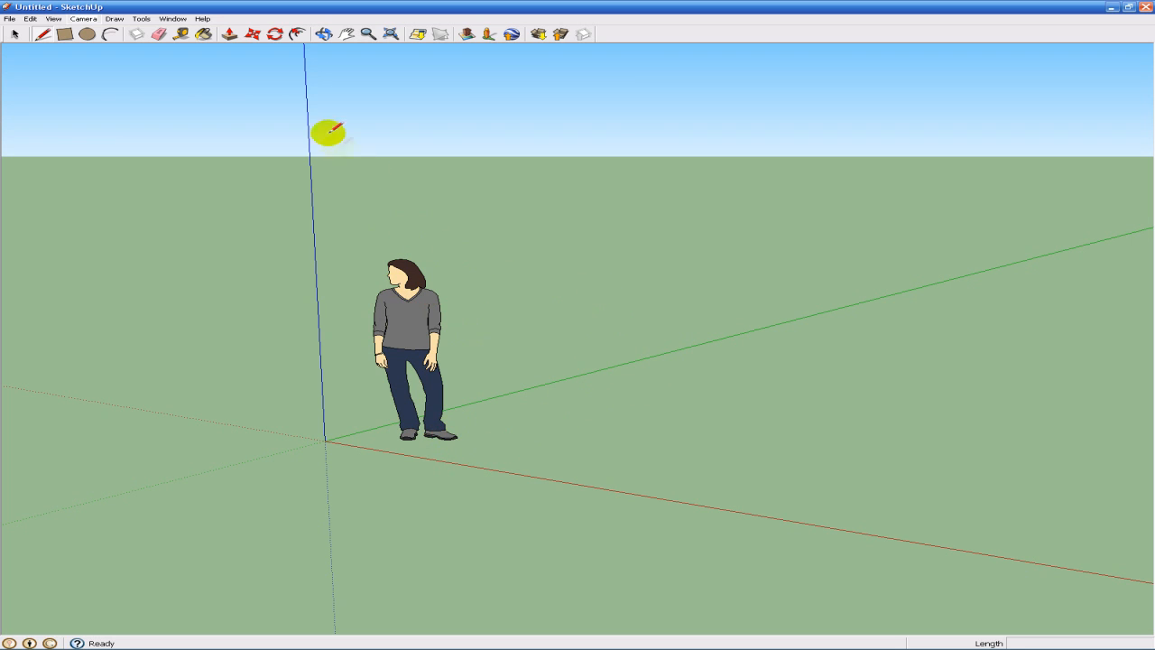
mouse_move(316, 130)
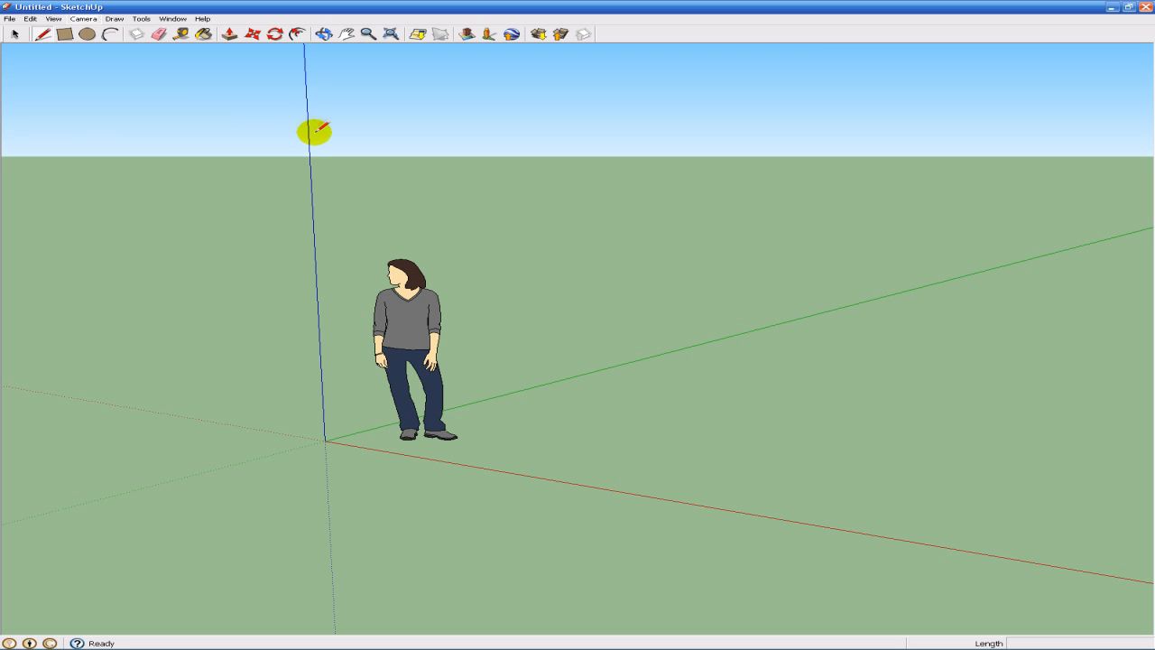
mouse_move(717, 115)
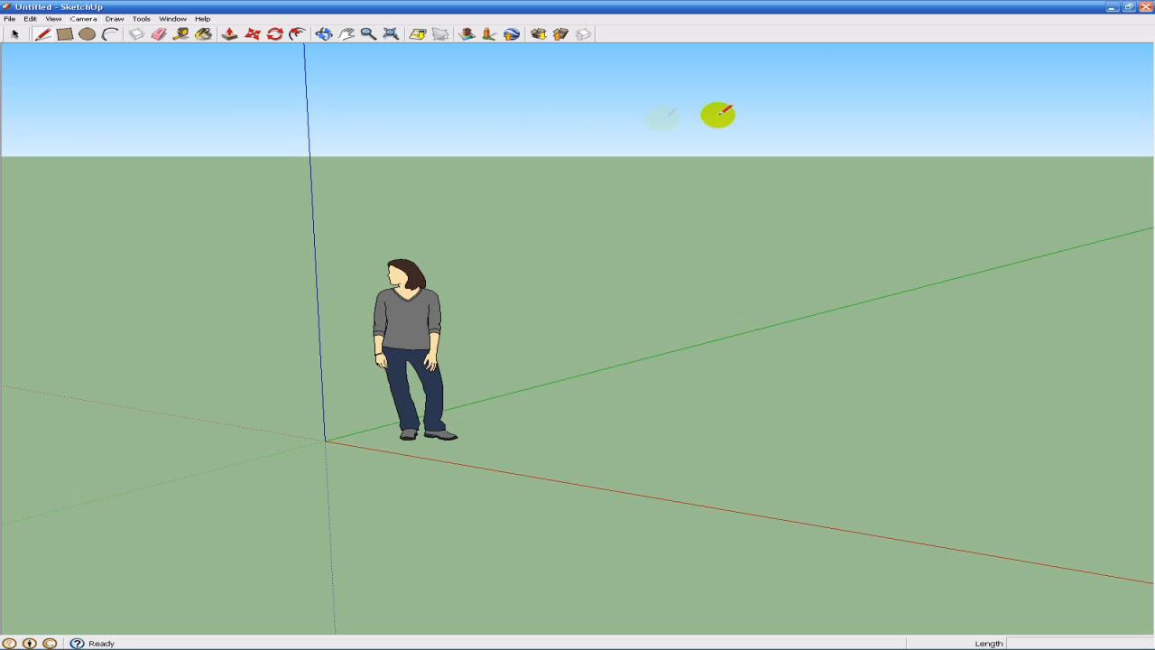
mouse_move(393, 223)
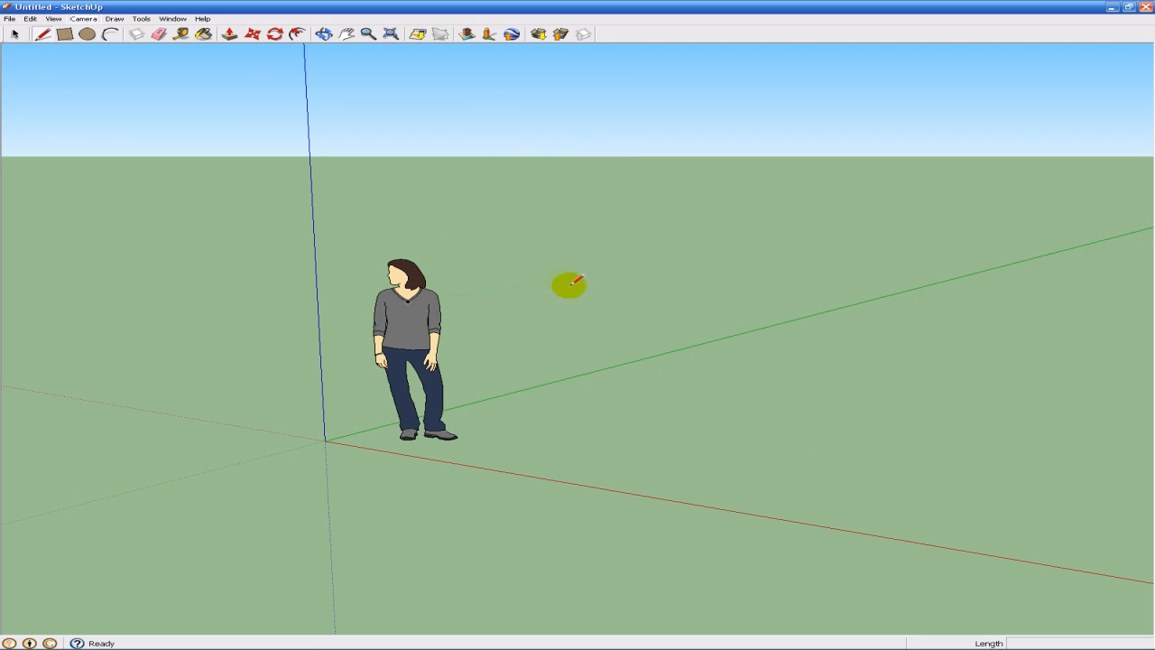
mouse_move(1004, 328)
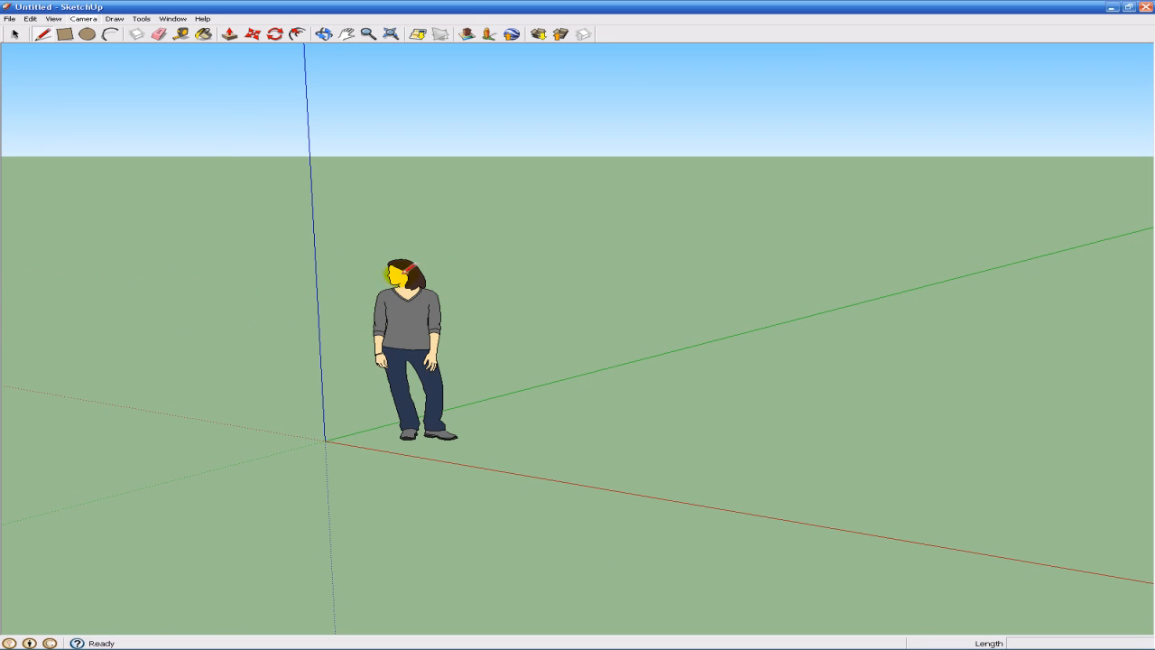
Step: Delete the default standing person figure, leaving only ground, sky and axes
left_click(16, 33)
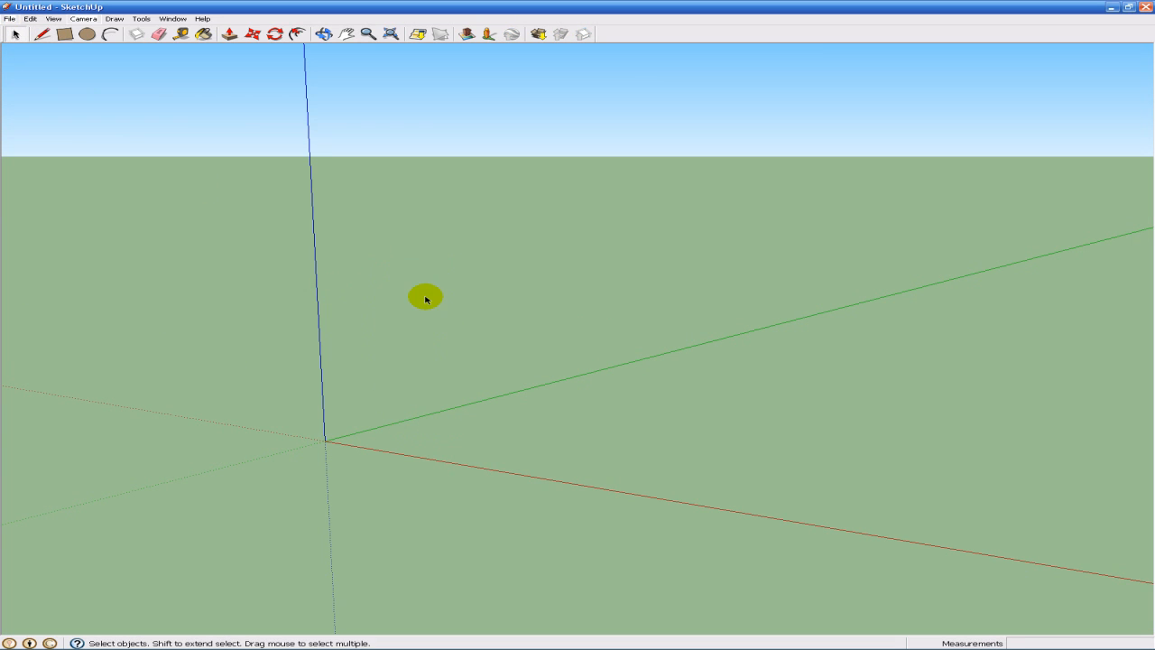
mouse_move(343, 446)
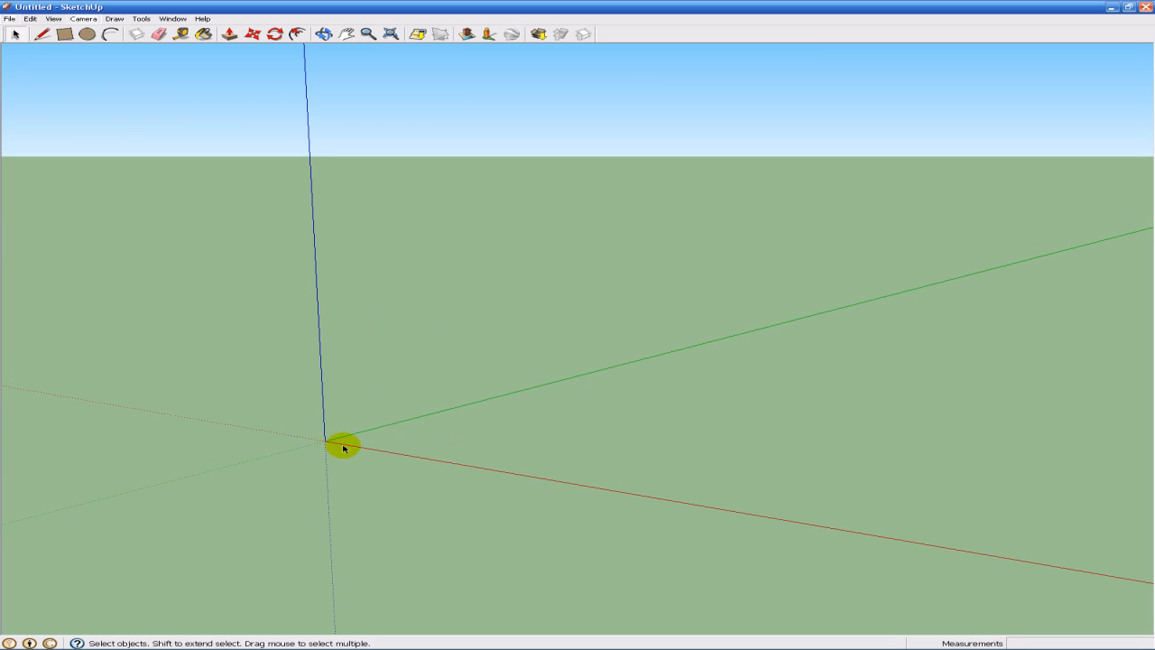
mouse_move(334, 433)
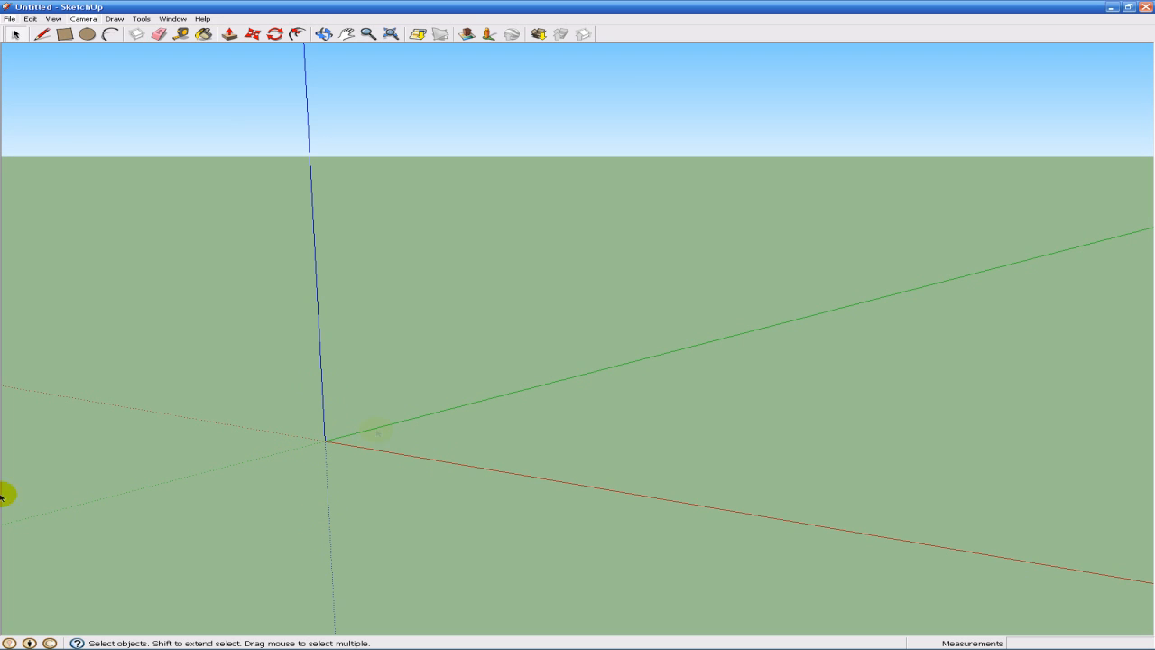
mouse_move(467, 177)
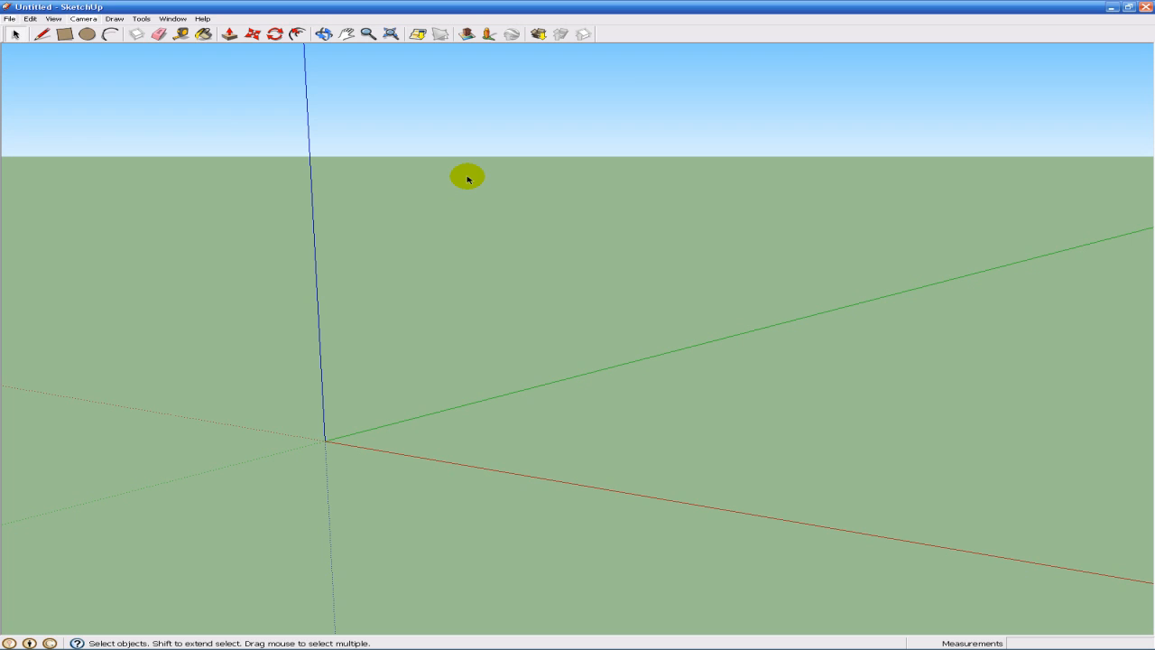
mouse_move(200, 381)
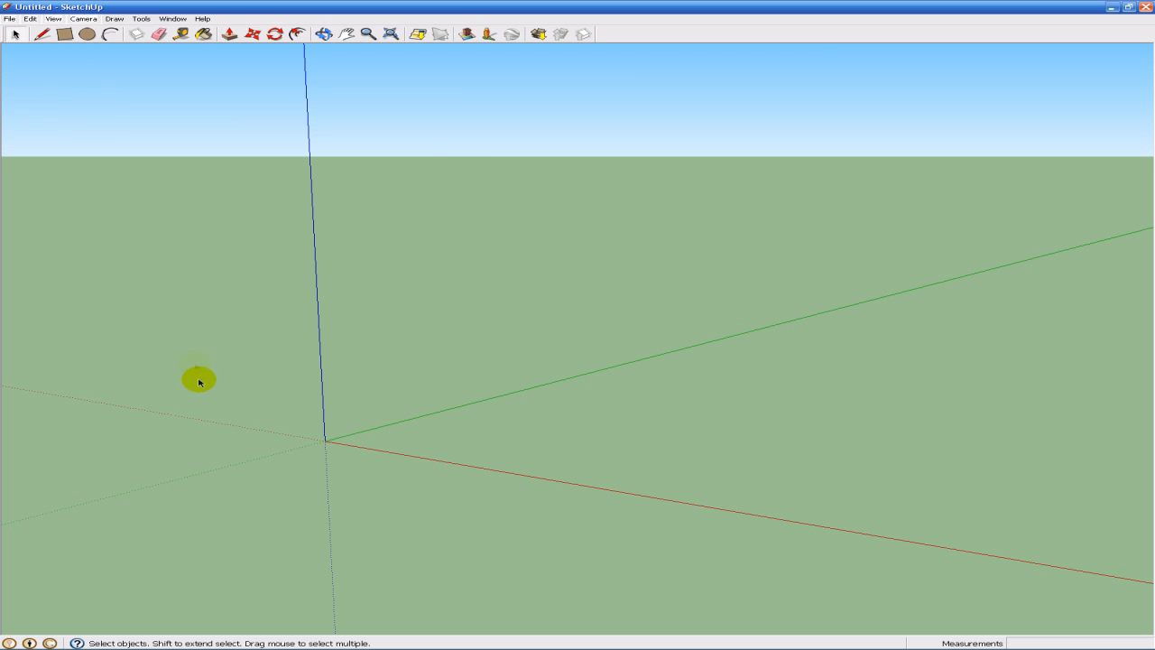
mouse_move(473, 394)
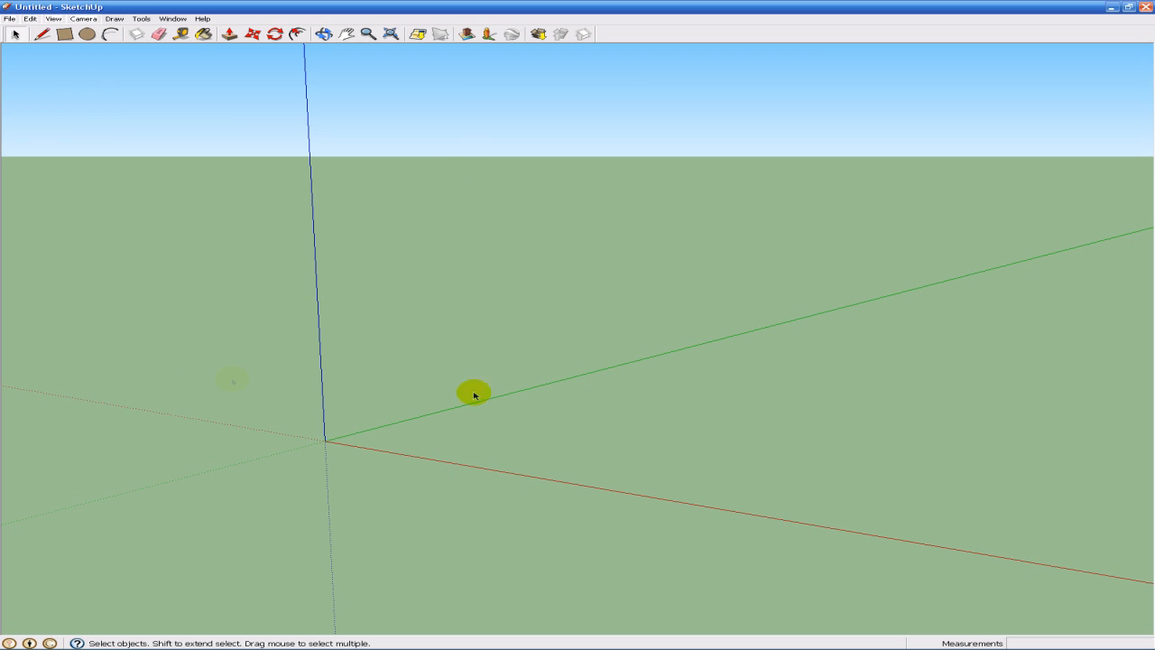
mouse_move(434, 262)
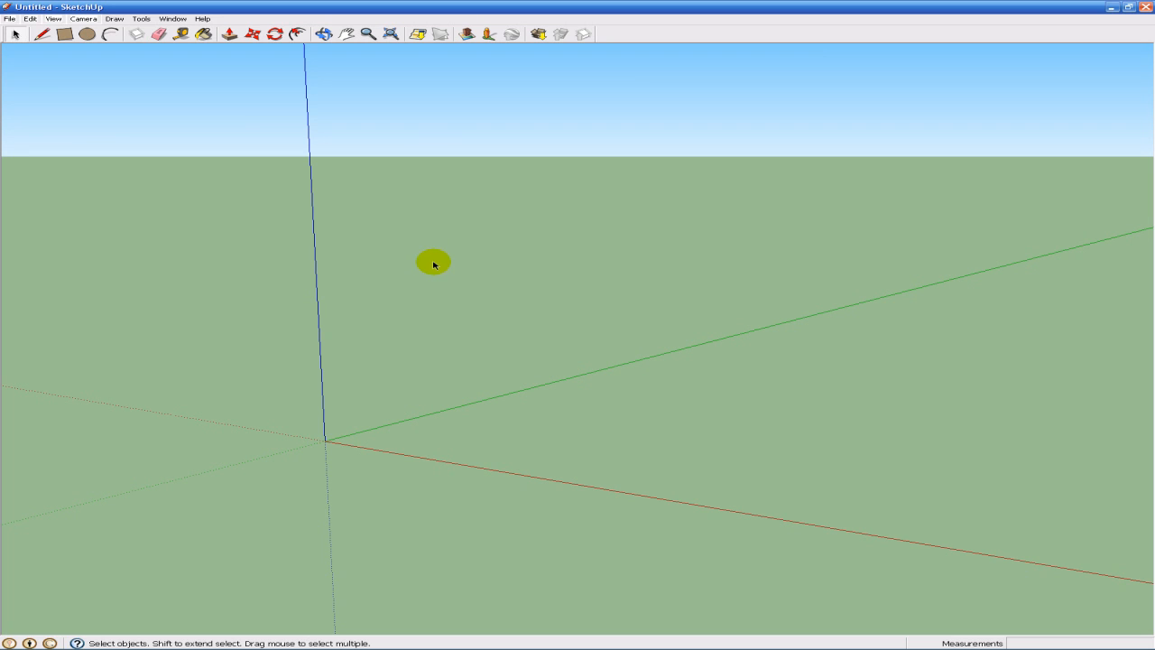
mouse_move(294, 461)
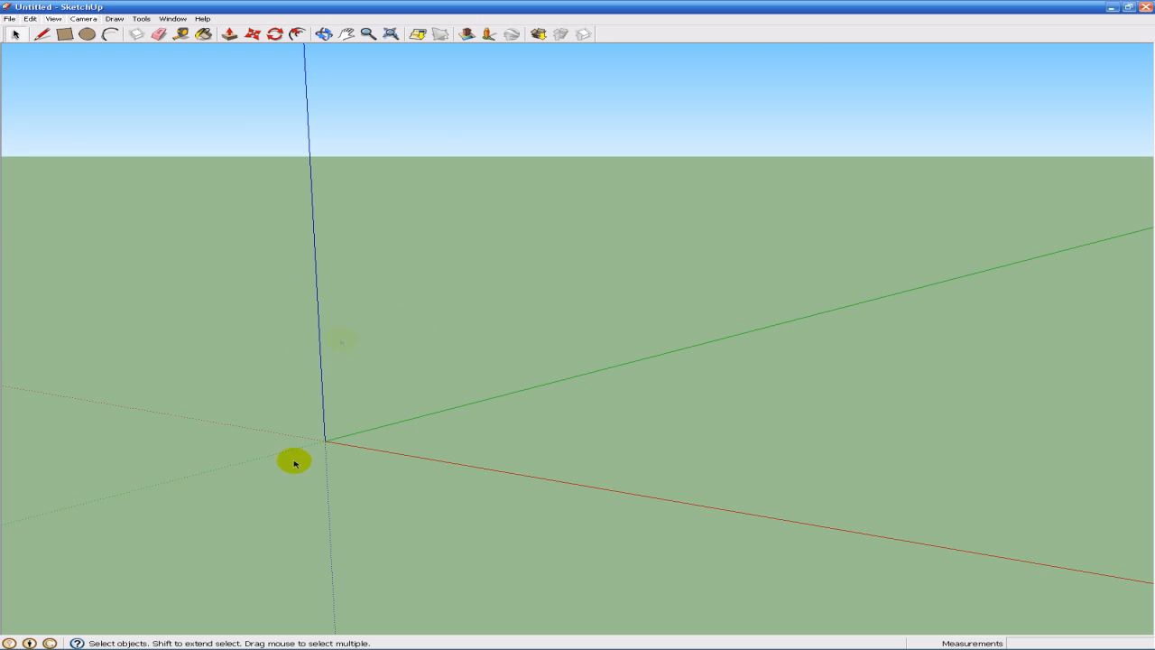
mouse_move(608, 132)
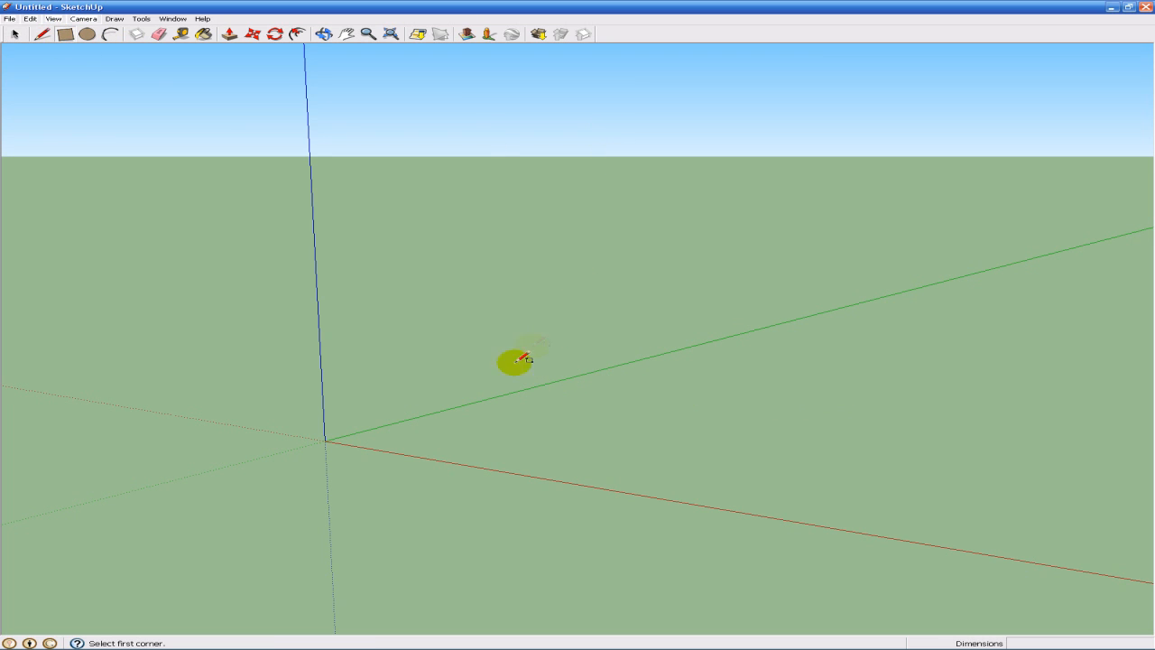
mouse_move(294, 449)
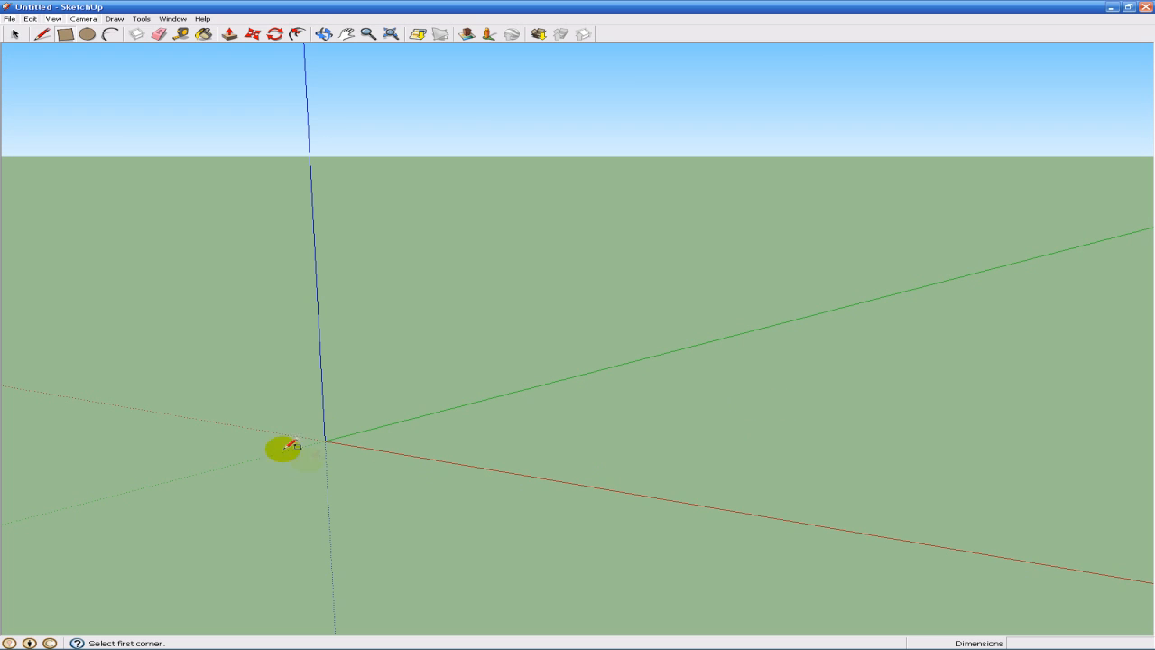
mouse_move(9, 61)
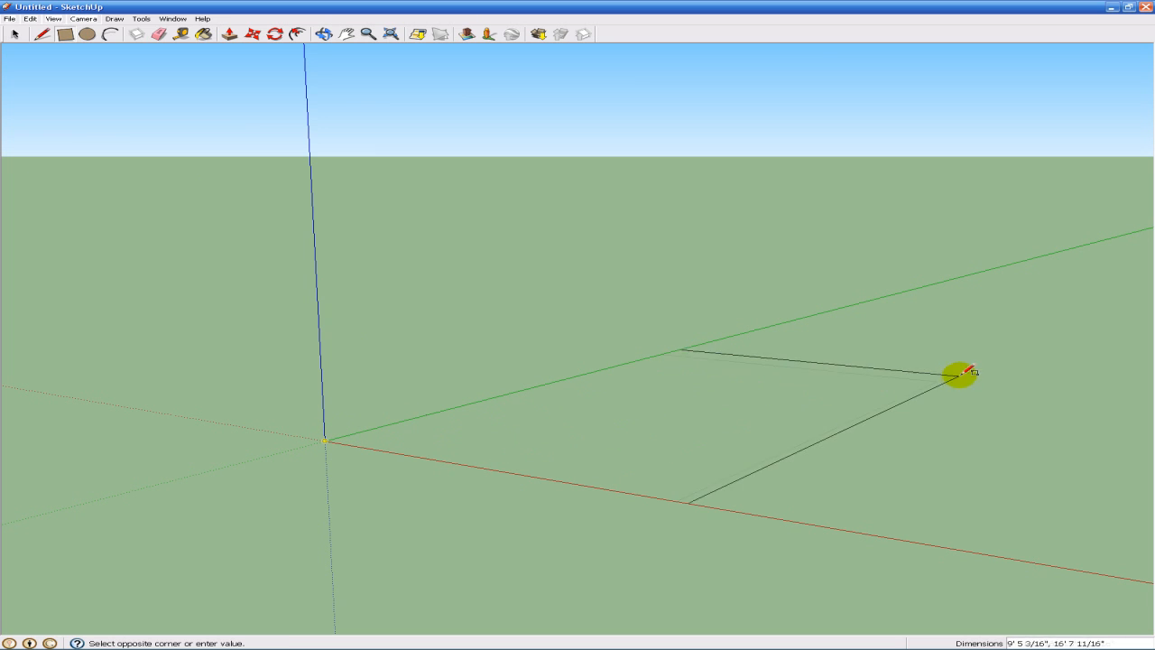
Step: Finish the ground rectangle from the origin to its opposite corner and orbit to inspect it
left_click(961, 373)
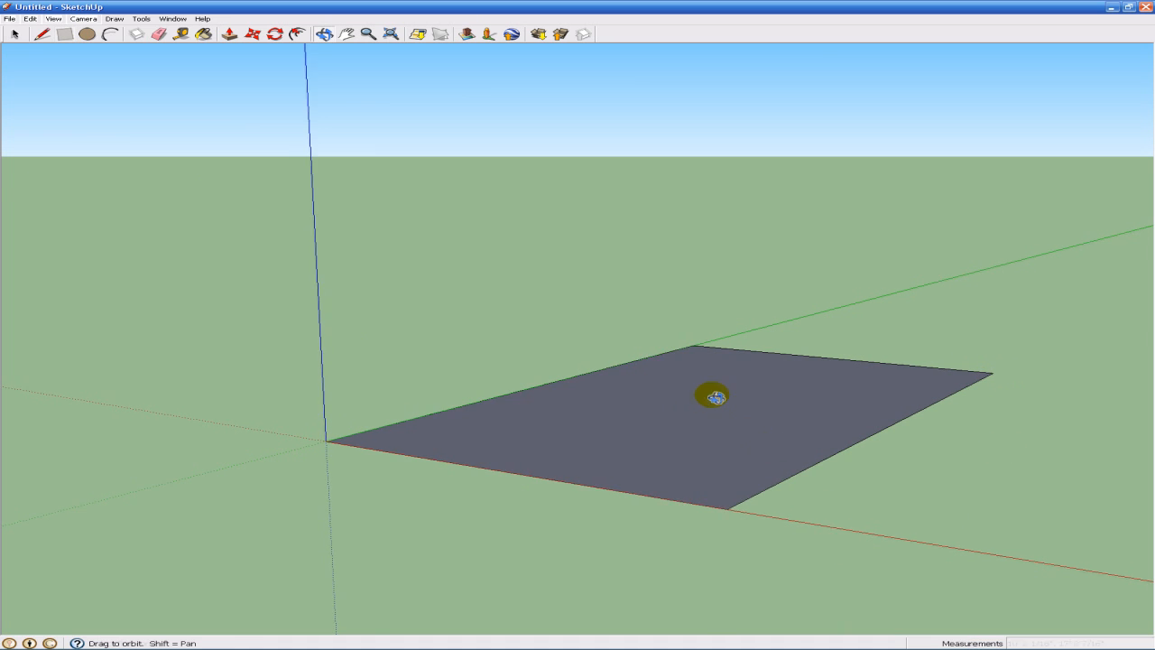
left_click_drag(713, 395, 792, 442)
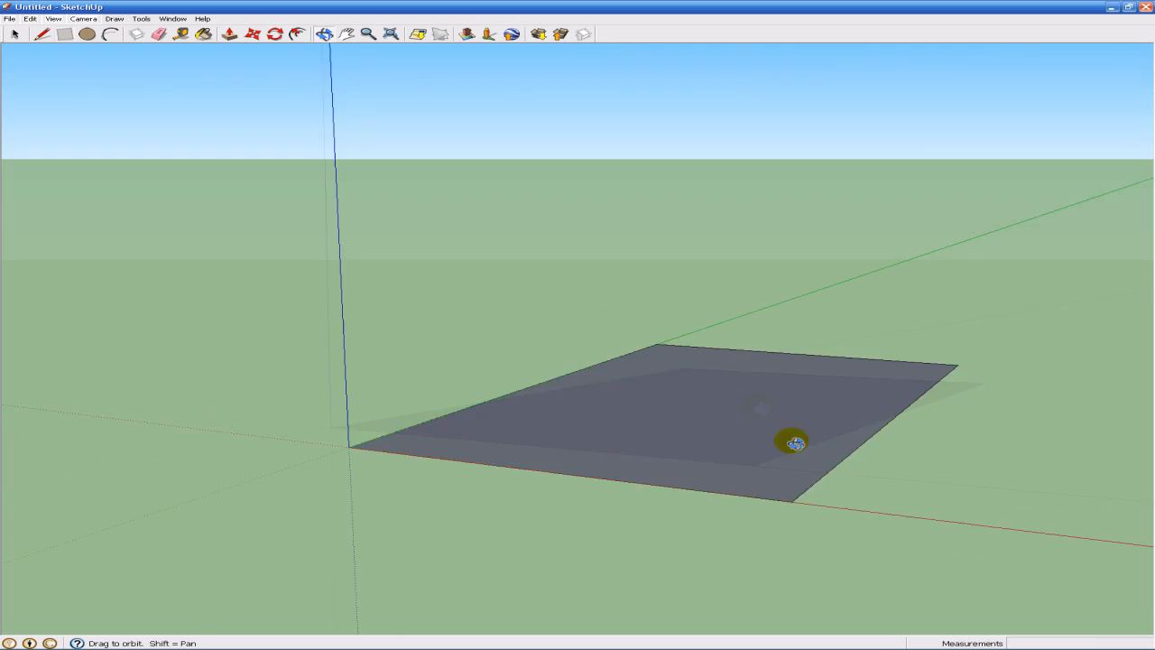
left_click_drag(792, 442, 738, 292)
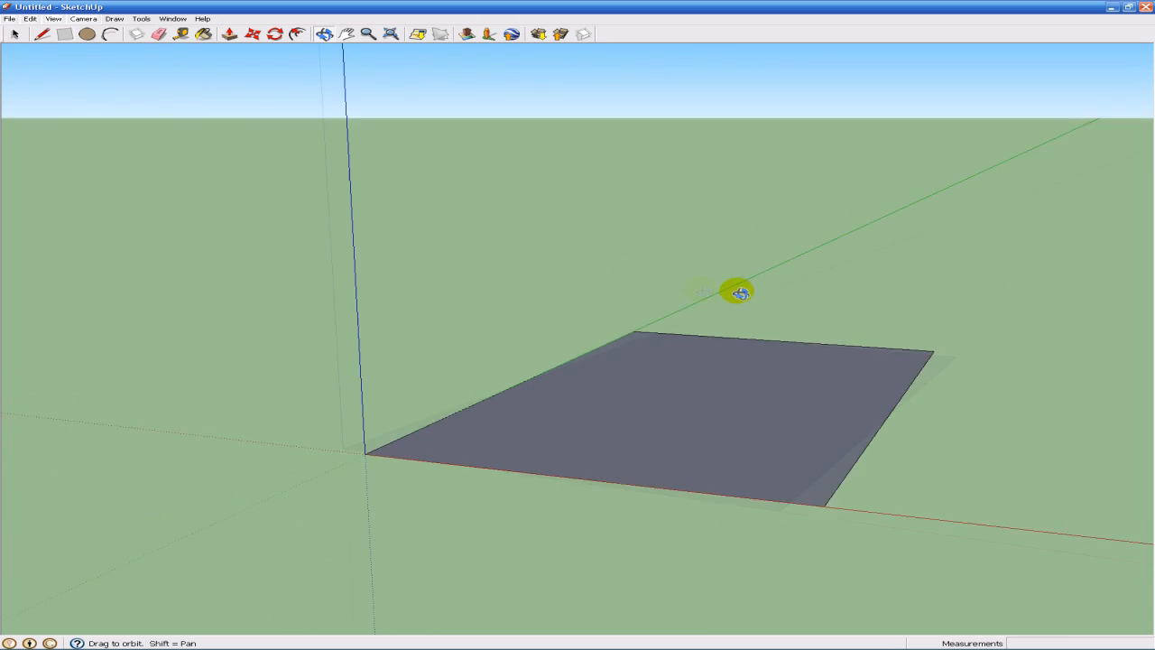
left_click(228, 34)
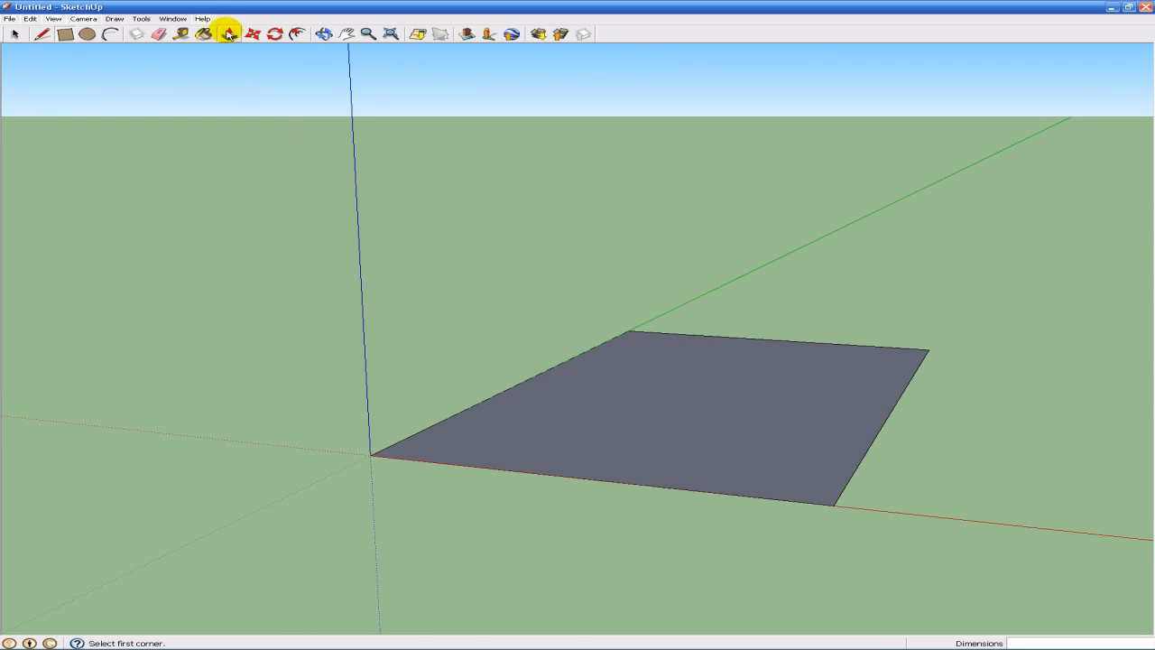
Step: Push/pull the rectangle upward into a solid box and orbit around it
left_click(227, 34)
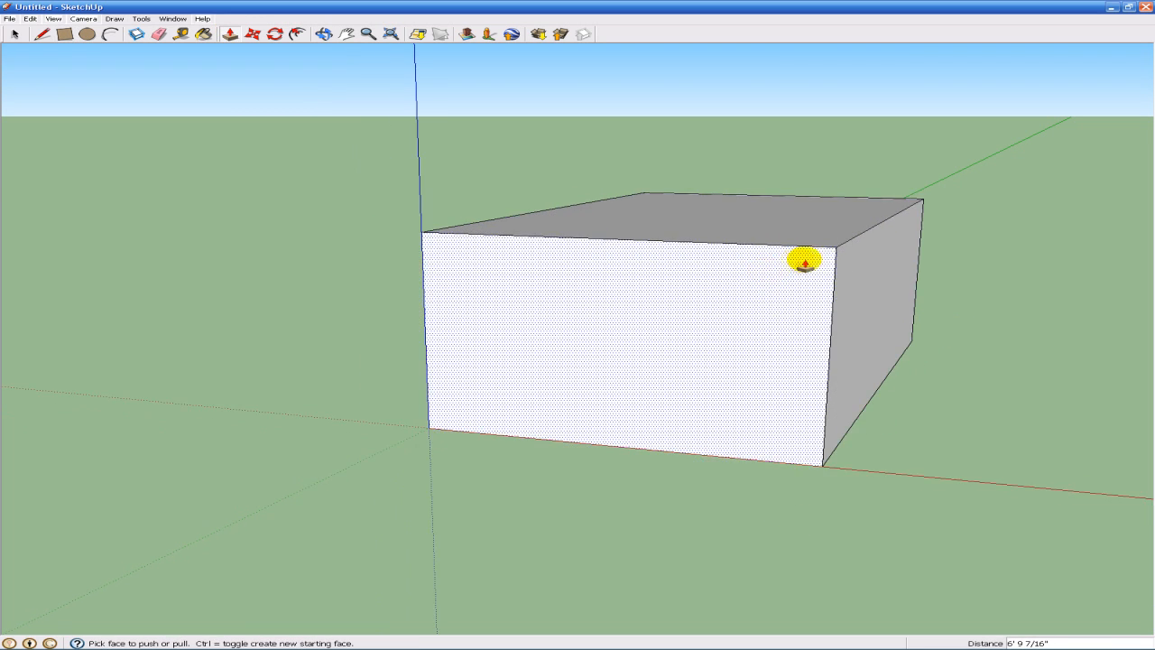
left_click_drag(803, 257, 549, 260)
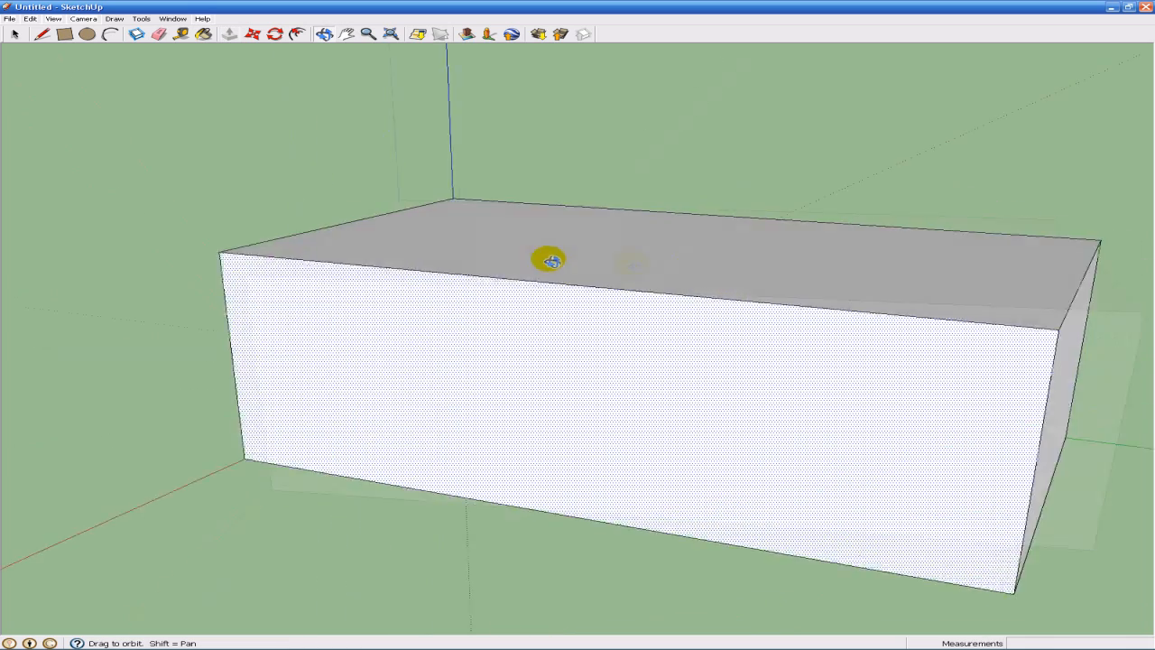
left_click_drag(550, 261, 798, 277)
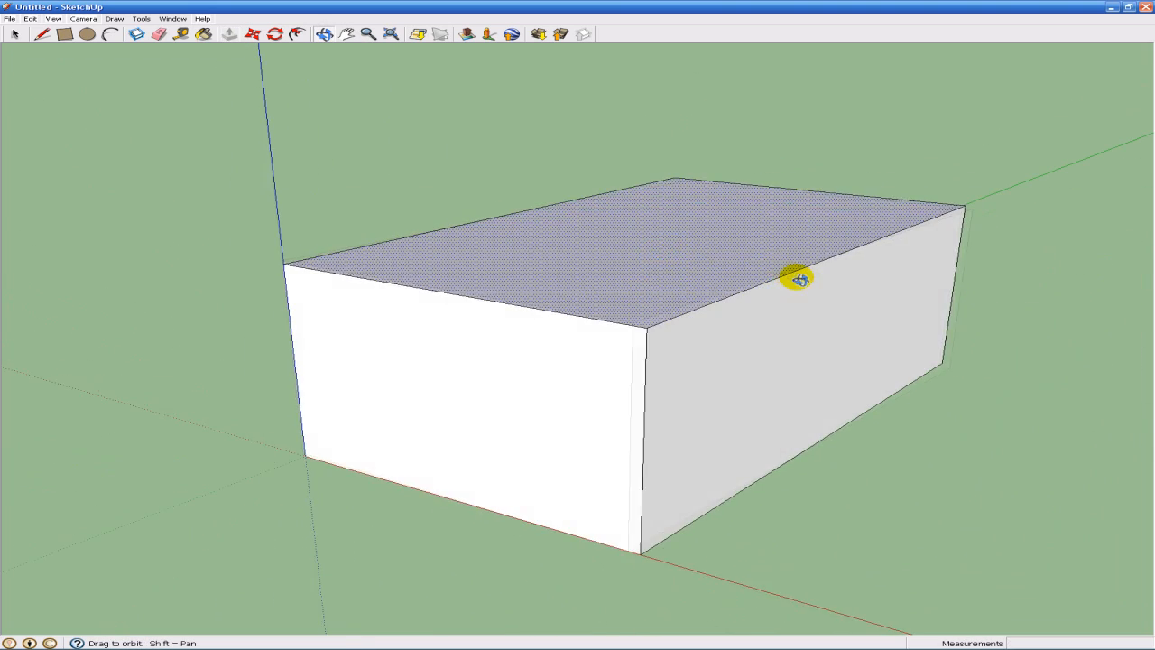
left_click(86, 34)
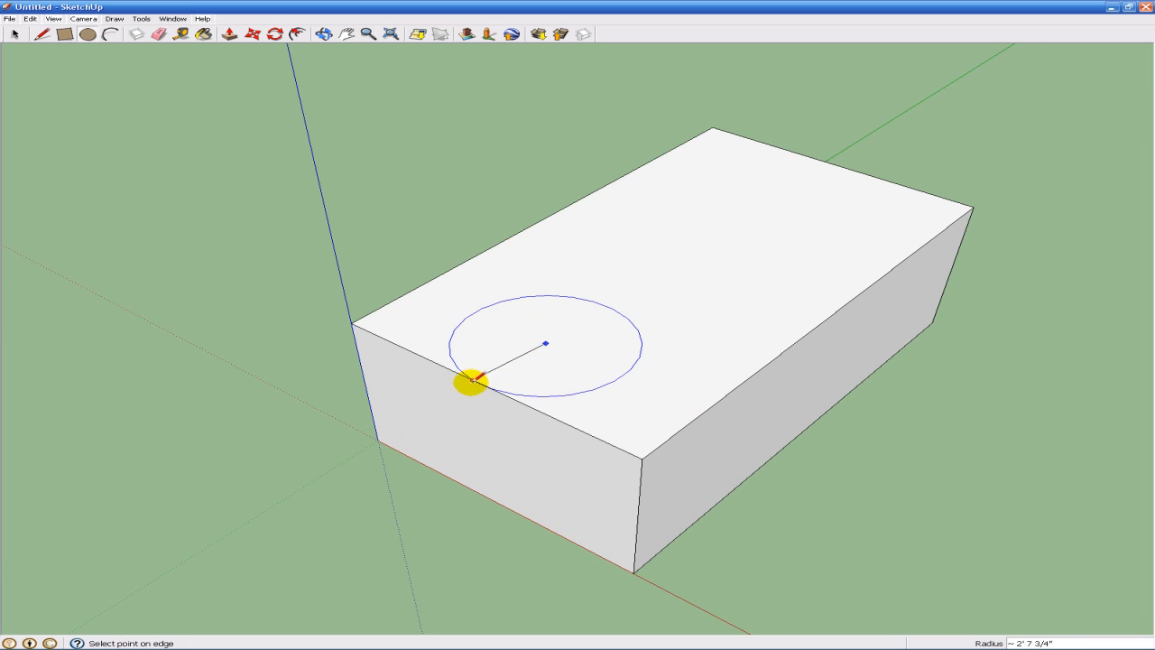
Step: Draw one small and one larger circle on the box's top face
left_click(472, 383)
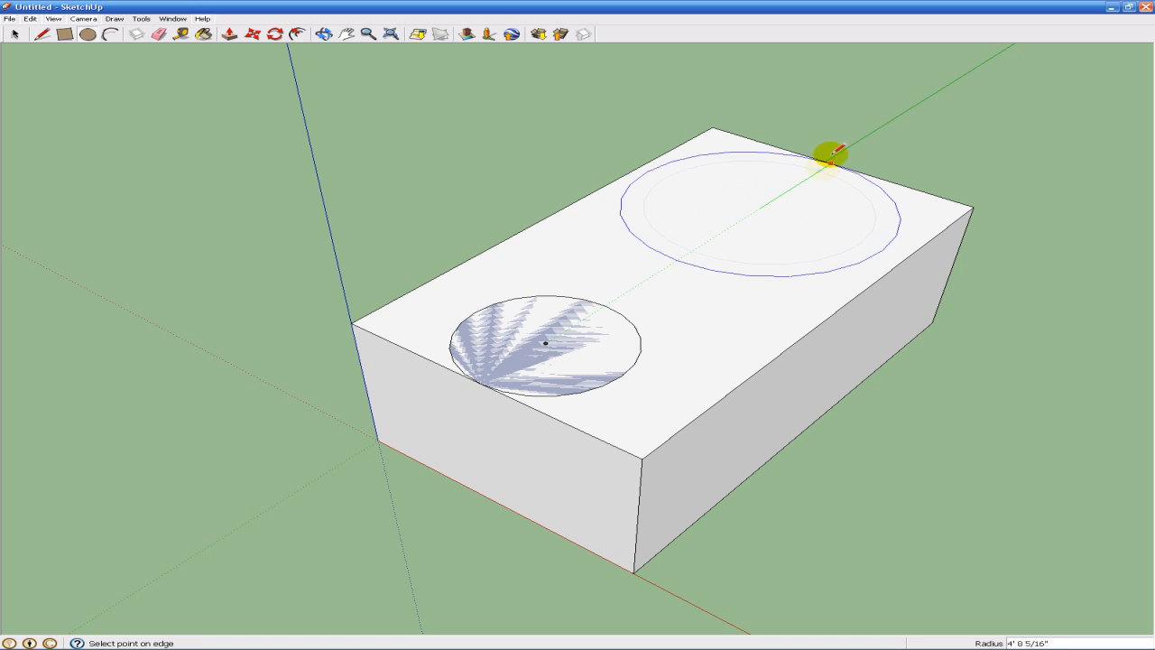
mouse_move(823, 167)
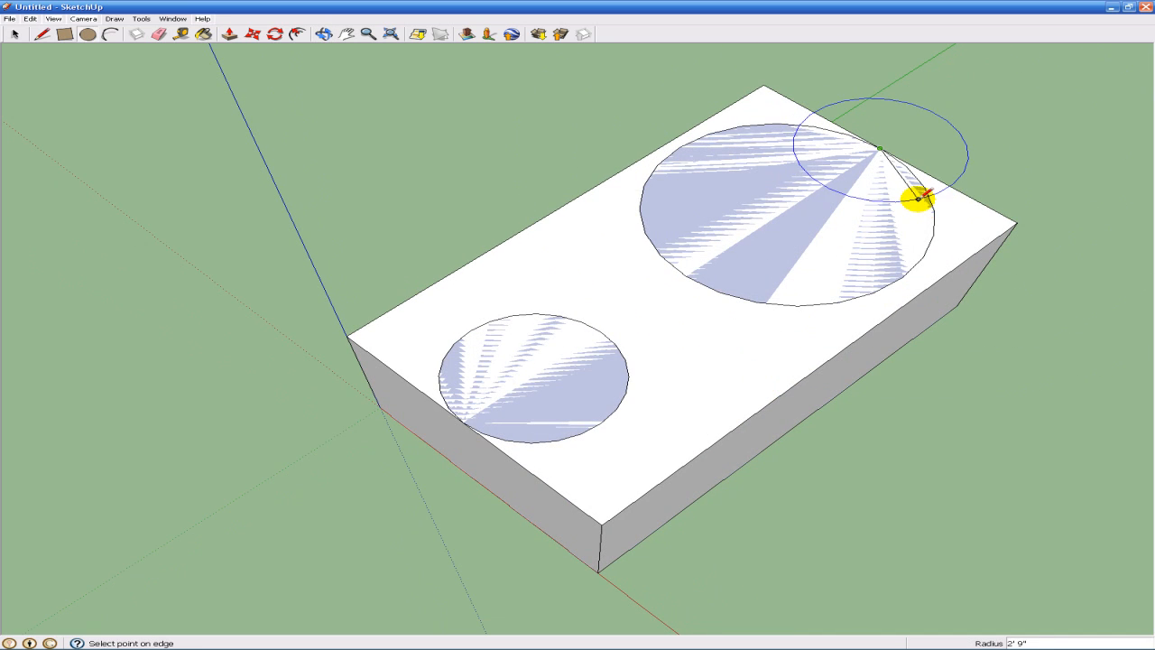
left_click(111, 34)
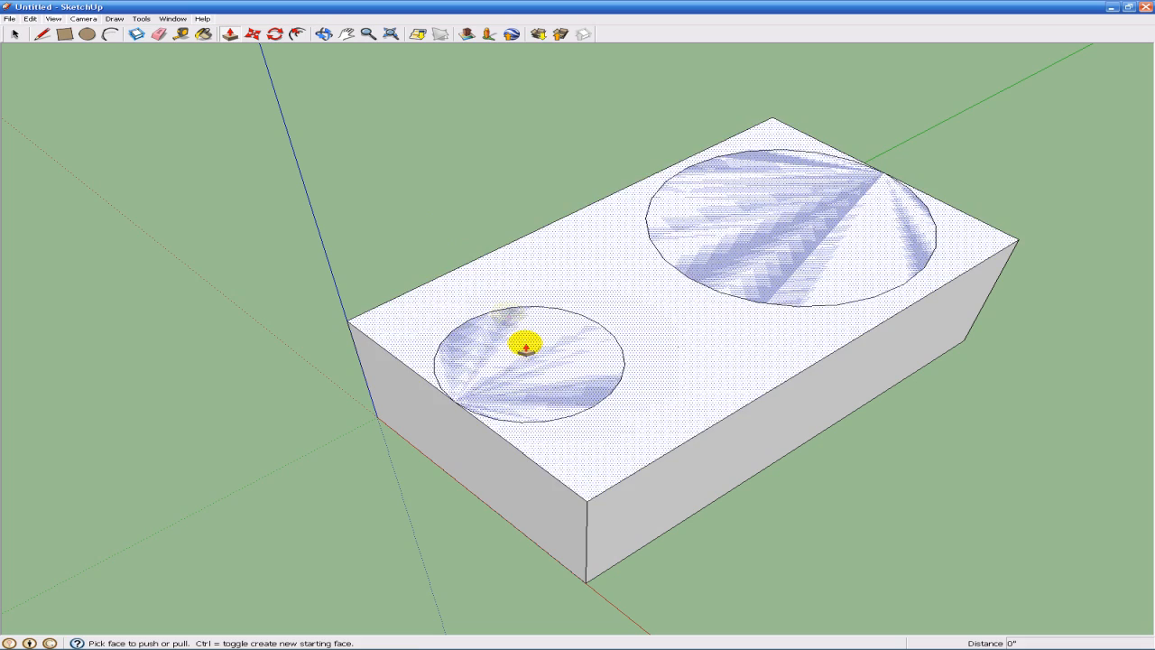
Step: Pull both circles up into cylinders of different heights and orbit to check them
left_click_drag(525, 341, 546, 212)
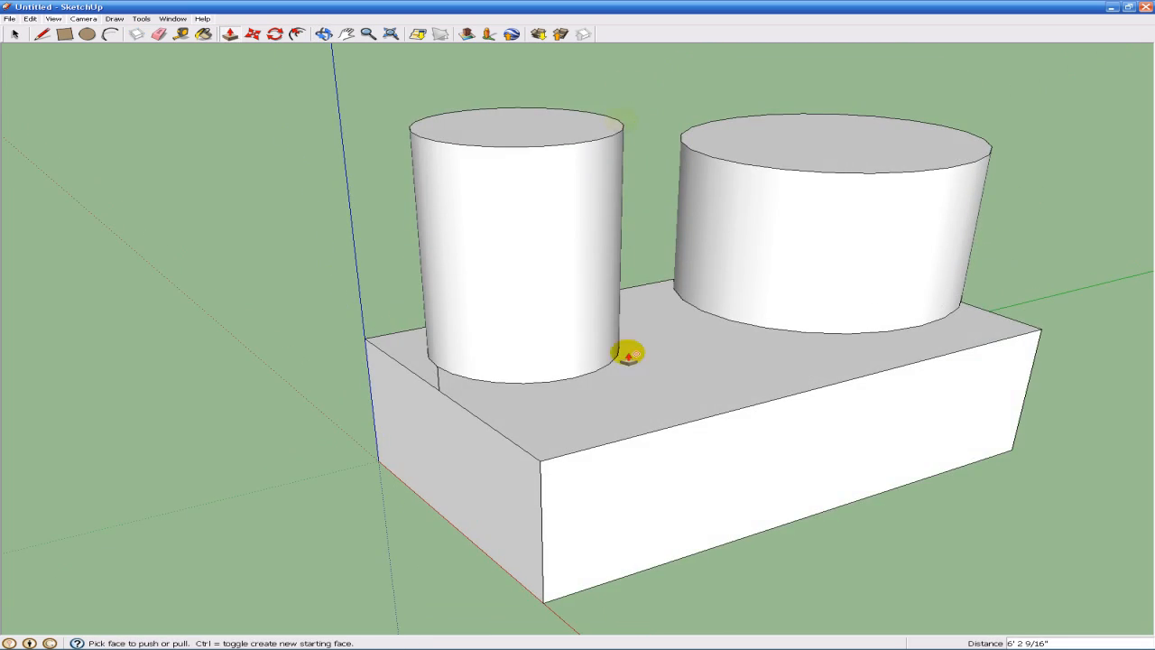
left_click_drag(632, 361, 694, 271)
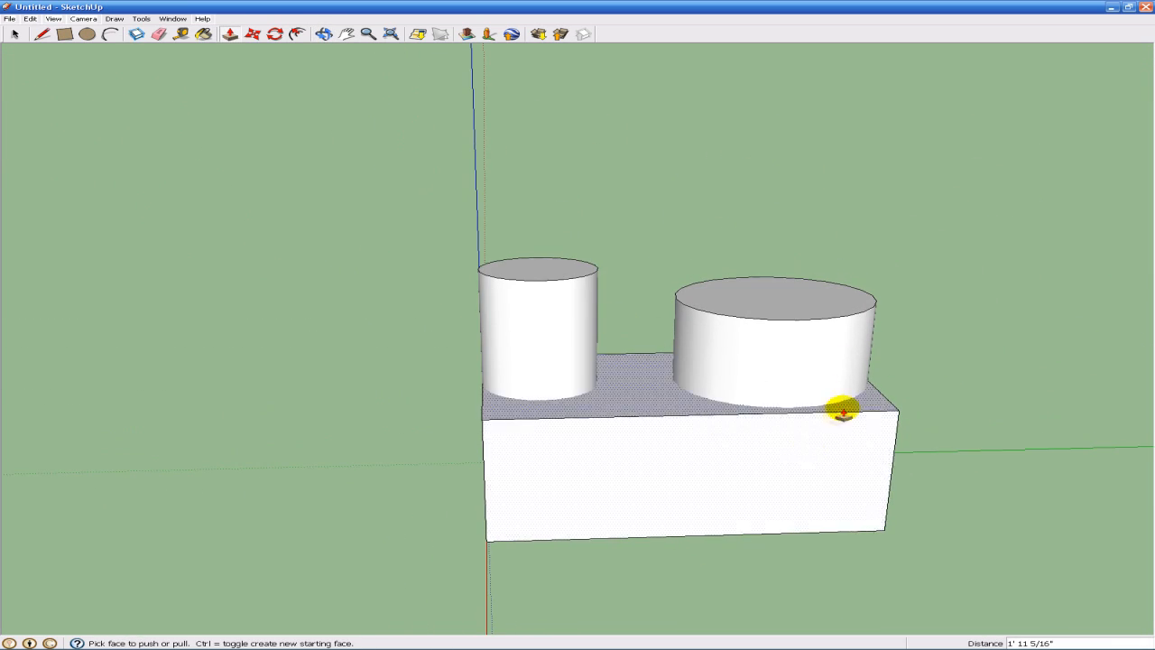
left_click_drag(839, 406, 740, 388)
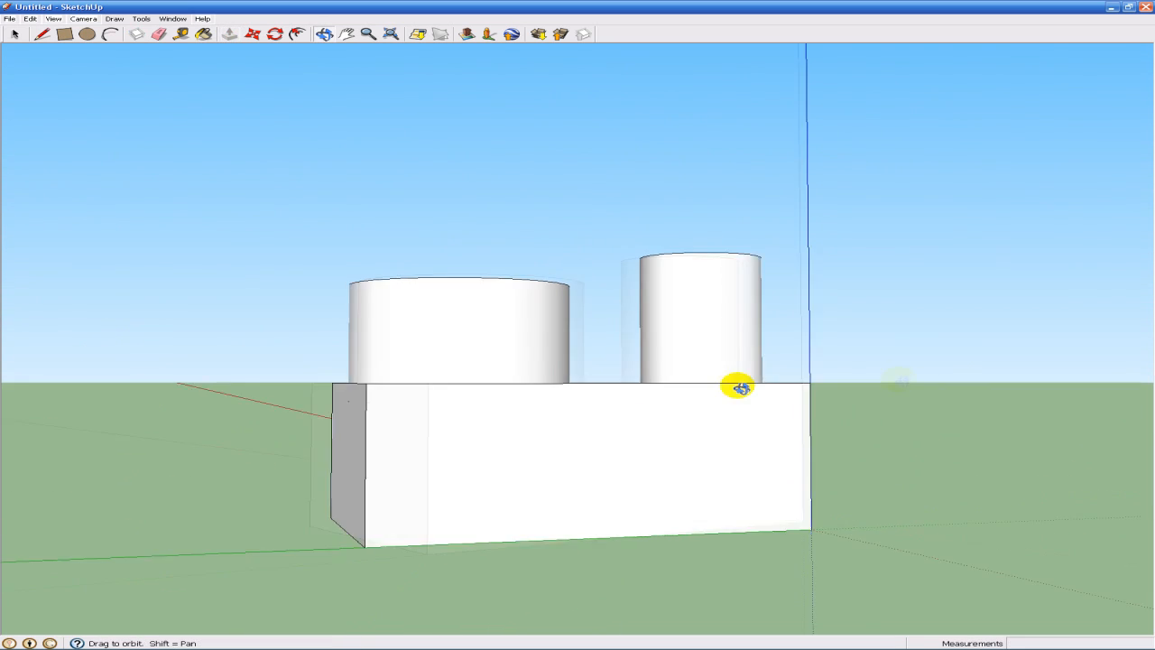
left_click_drag(735, 387, 514, 176)
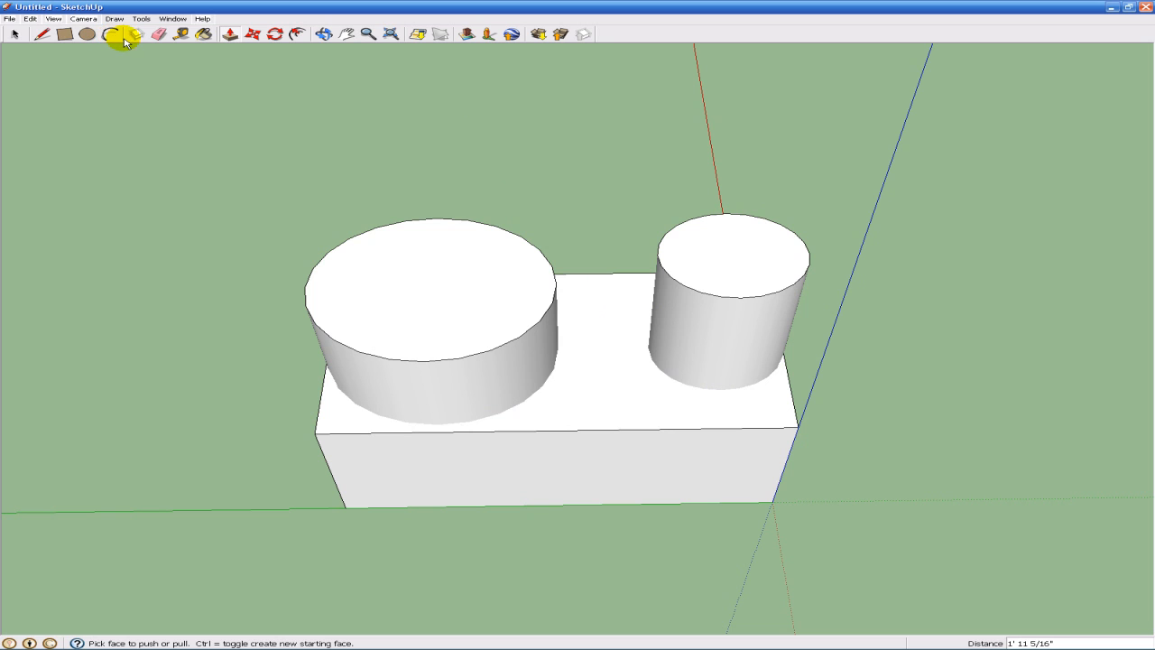
Step: Using the Colors material library, paint one cylinder red and a box side black
left_click(120, 34)
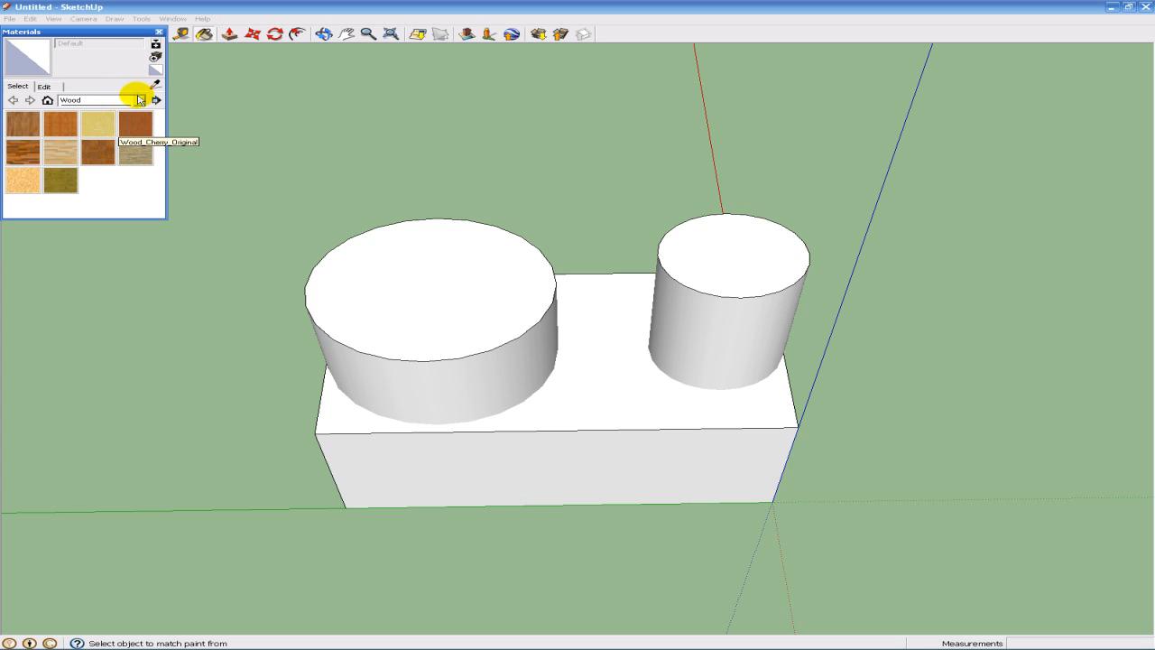
left_click(152, 100)
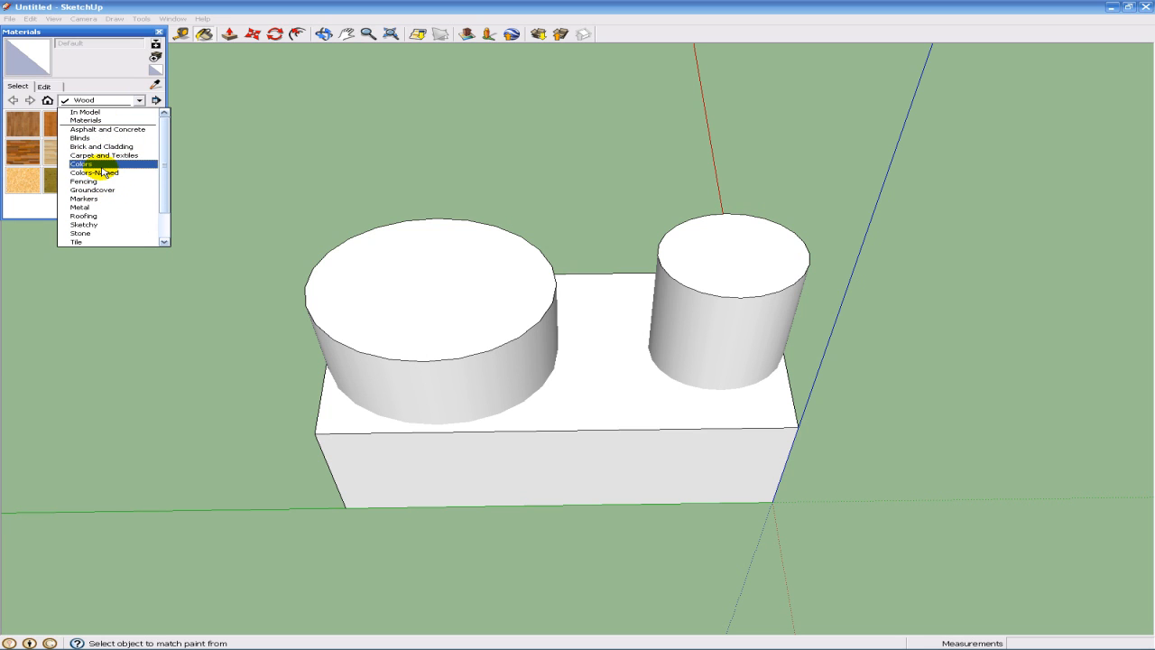
left_click(79, 164)
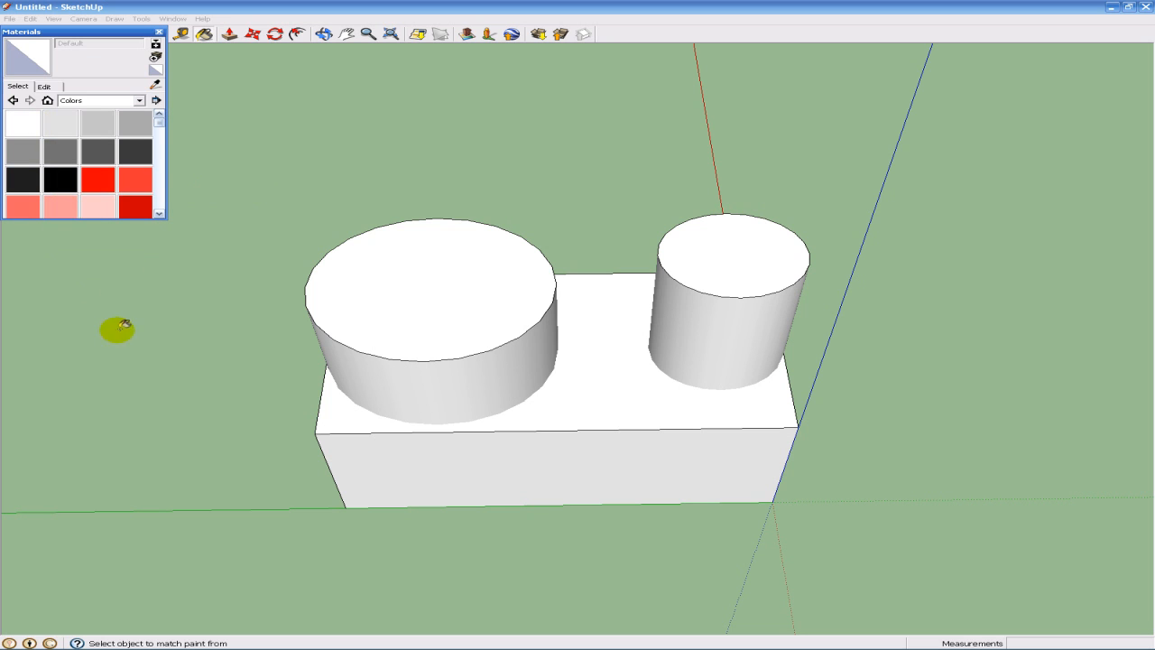
left_click(429, 284)
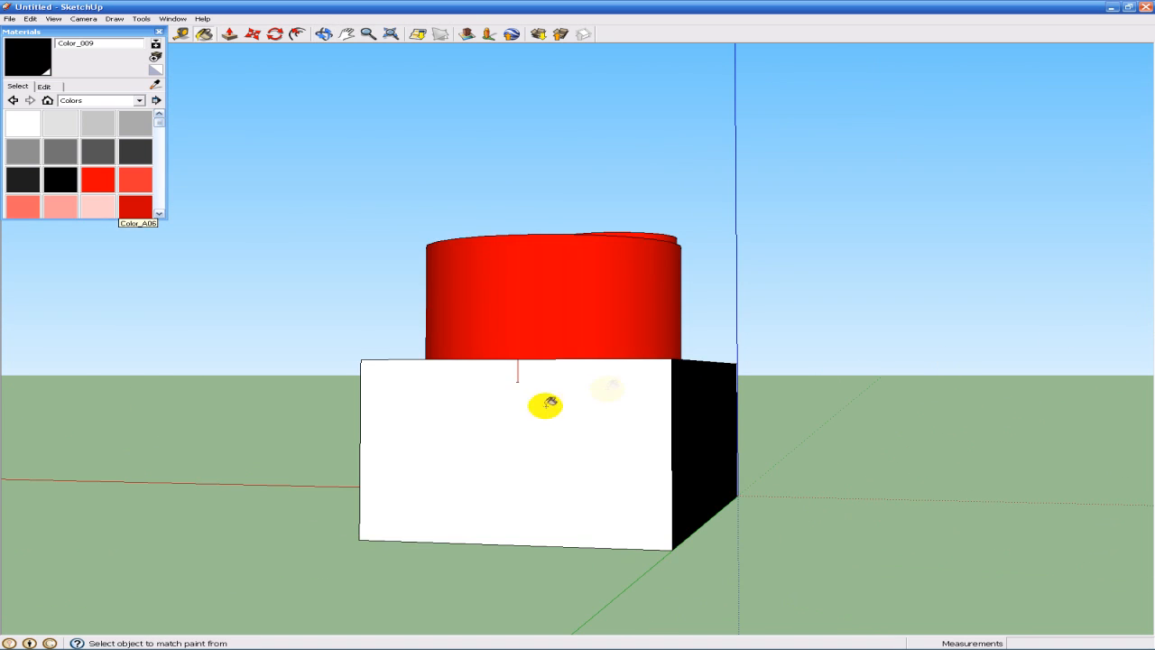
Step: Paint the remaining box faces black and the second cylinder red, orbiting around the model
left_click_drag(545, 406, 591, 550)
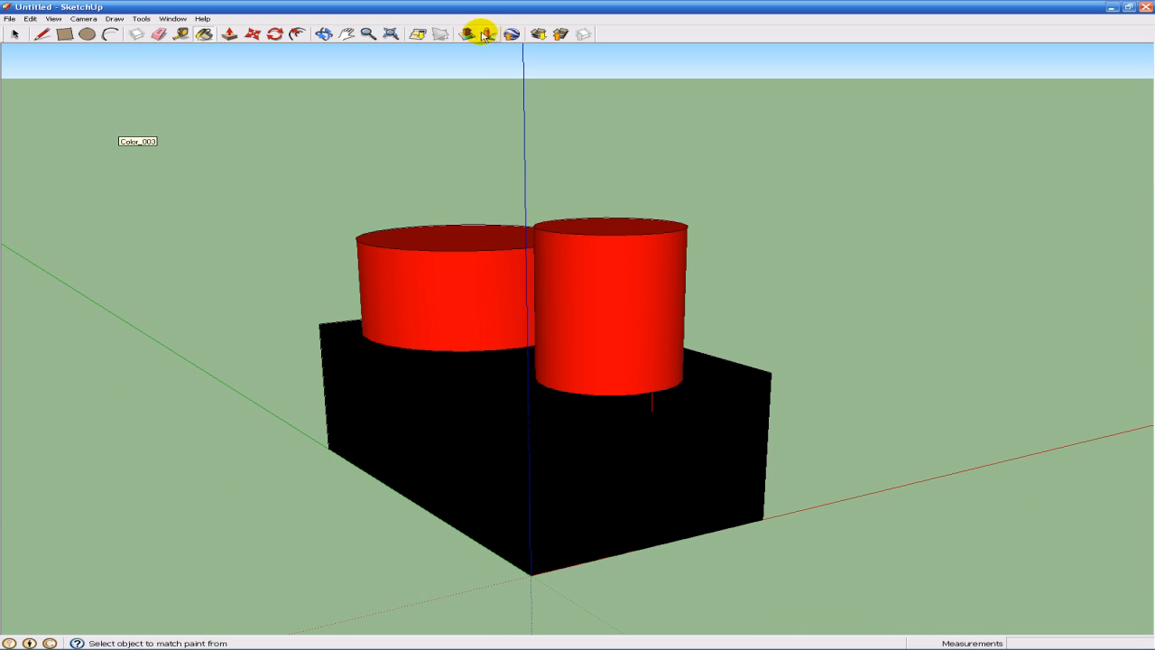
mouse_move(548, 34)
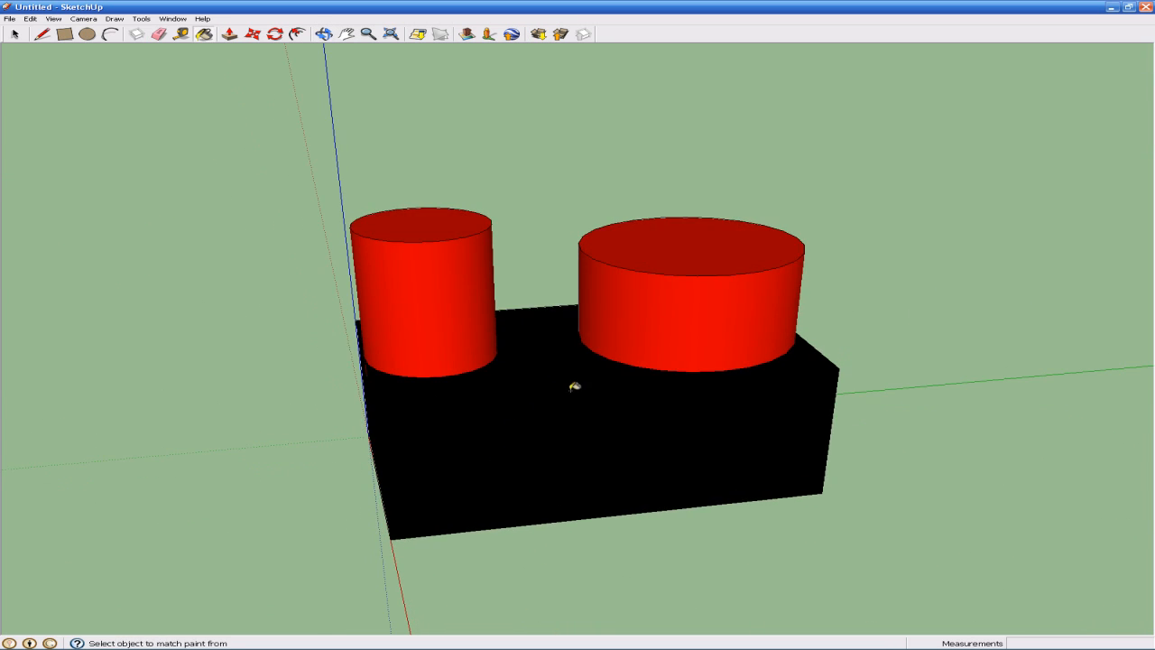
left_click_drag(578, 388, 595, 461)
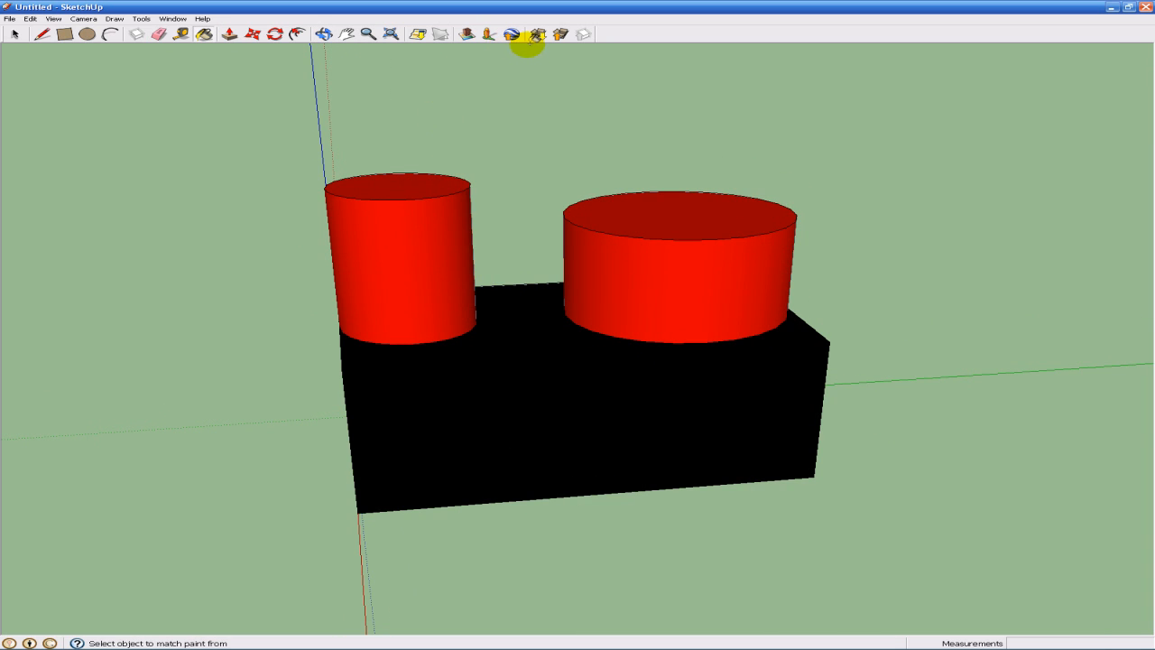
mouse_move(540, 34)
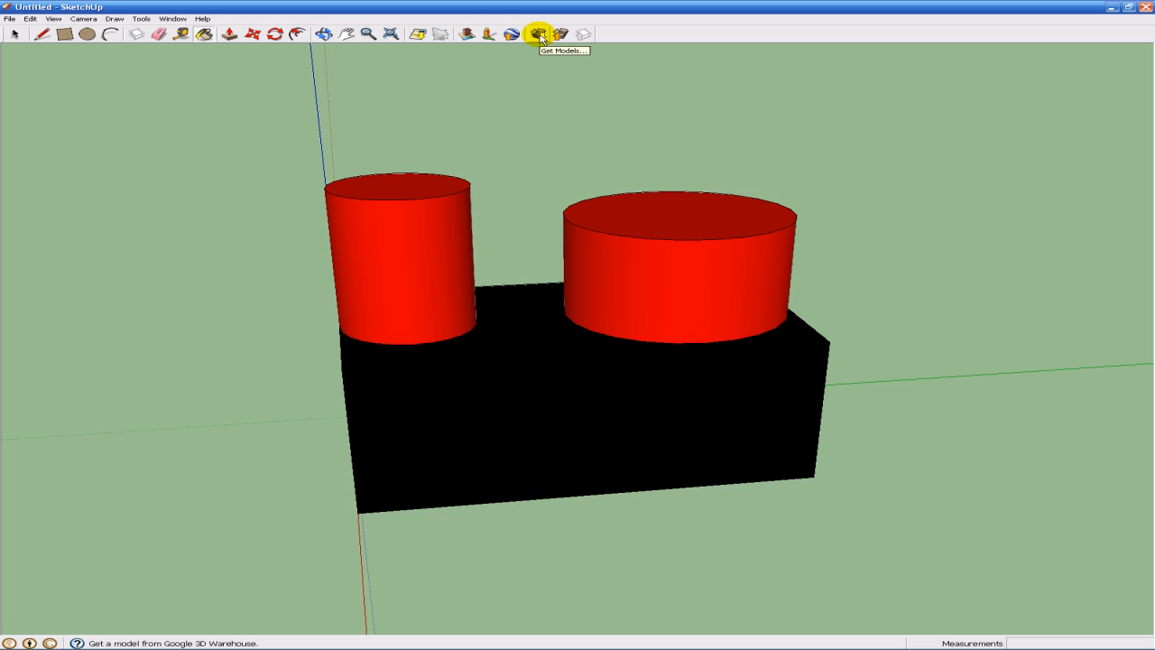
Step: Download the Kitchen IKEA model from 3D Warehouse via Get Models
left_click(539, 34)
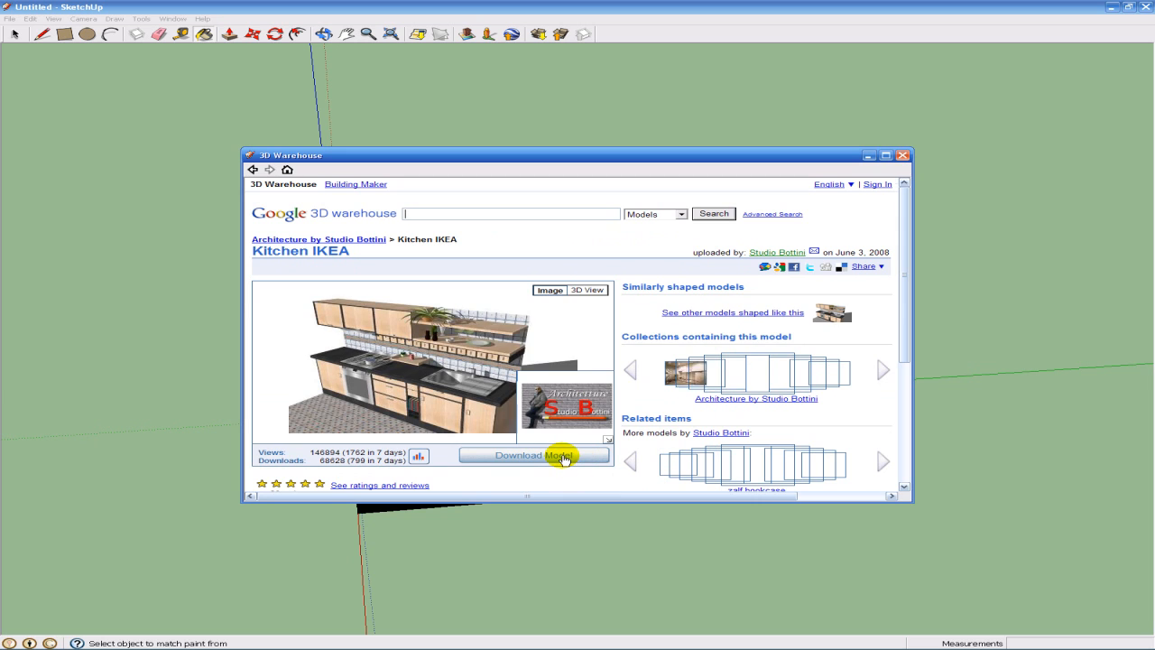
left_click(533, 454)
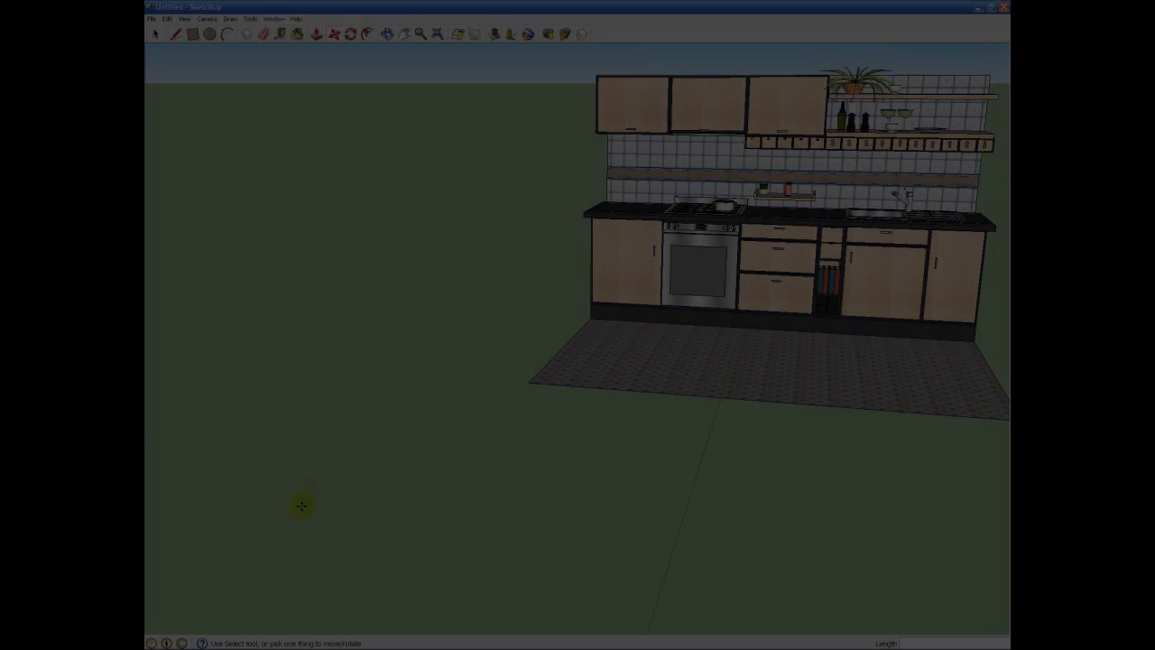
Step: Place the IKEA kitchen and orbit around its front, back, ends and tiled floor
left_click(317, 34)
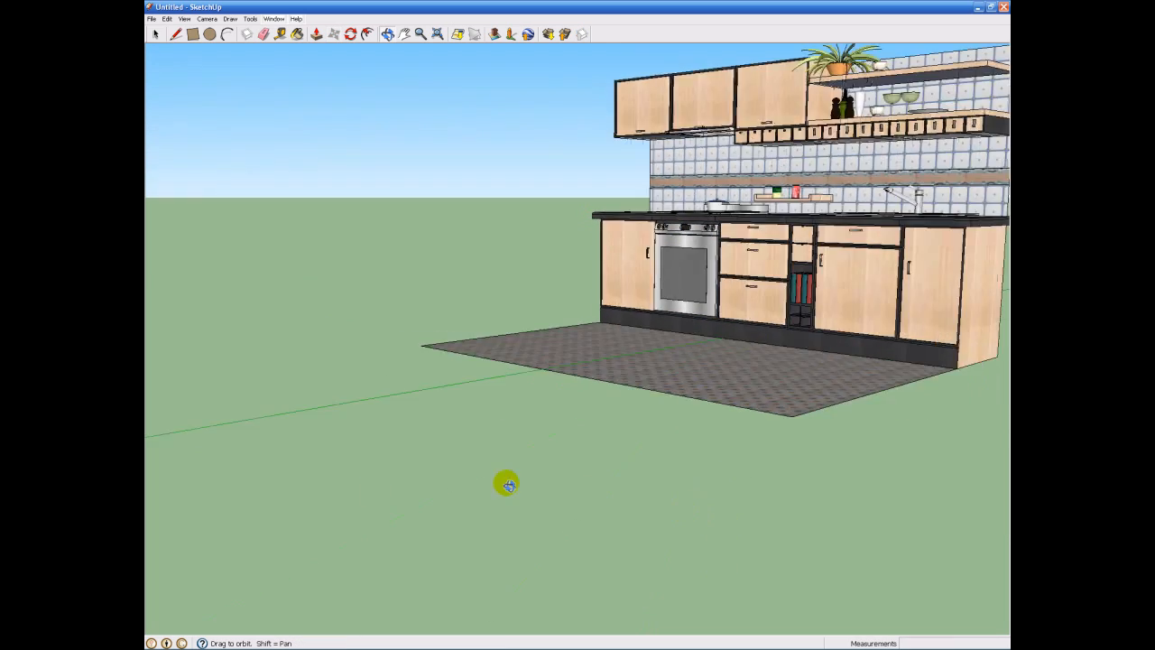
left_click_drag(507, 484, 647, 513)
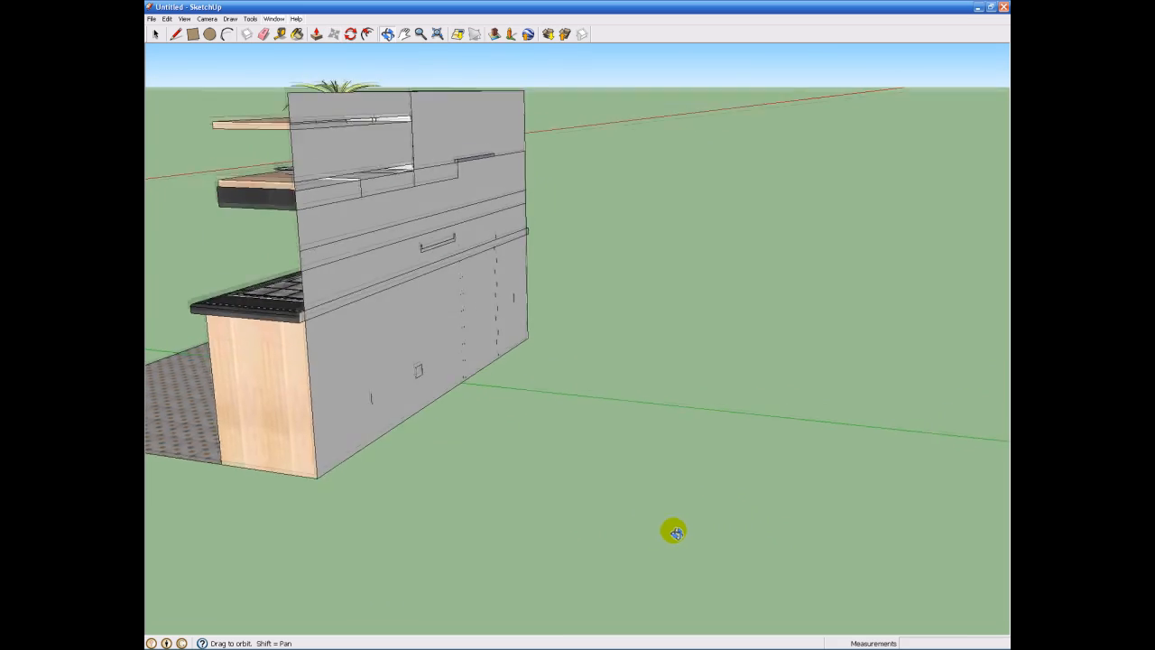
left_click_drag(674, 531, 786, 522)
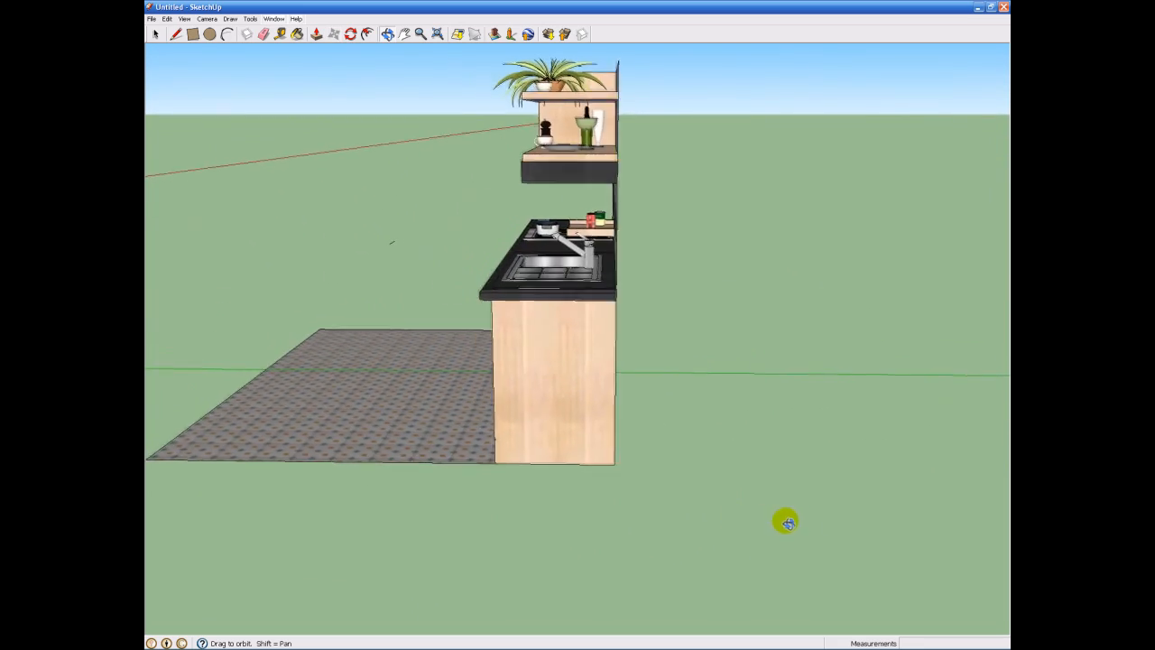
left_click_drag(785, 522, 924, 521)
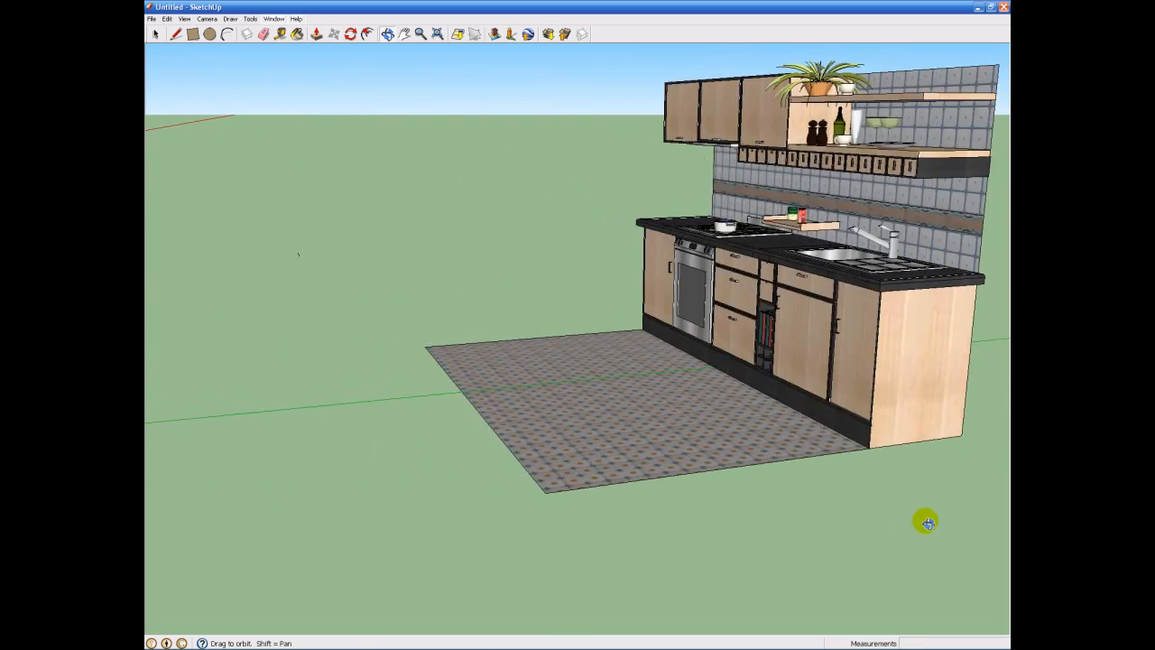
left_click_drag(926, 521, 839, 548)
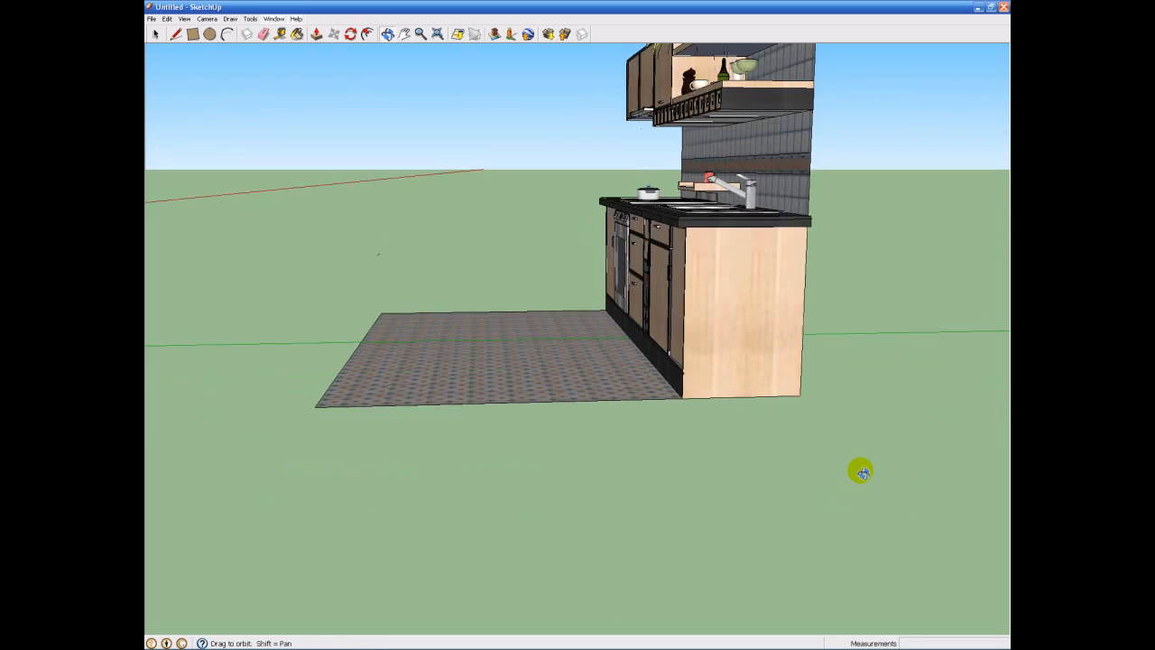
left_click_drag(860, 471, 876, 530)
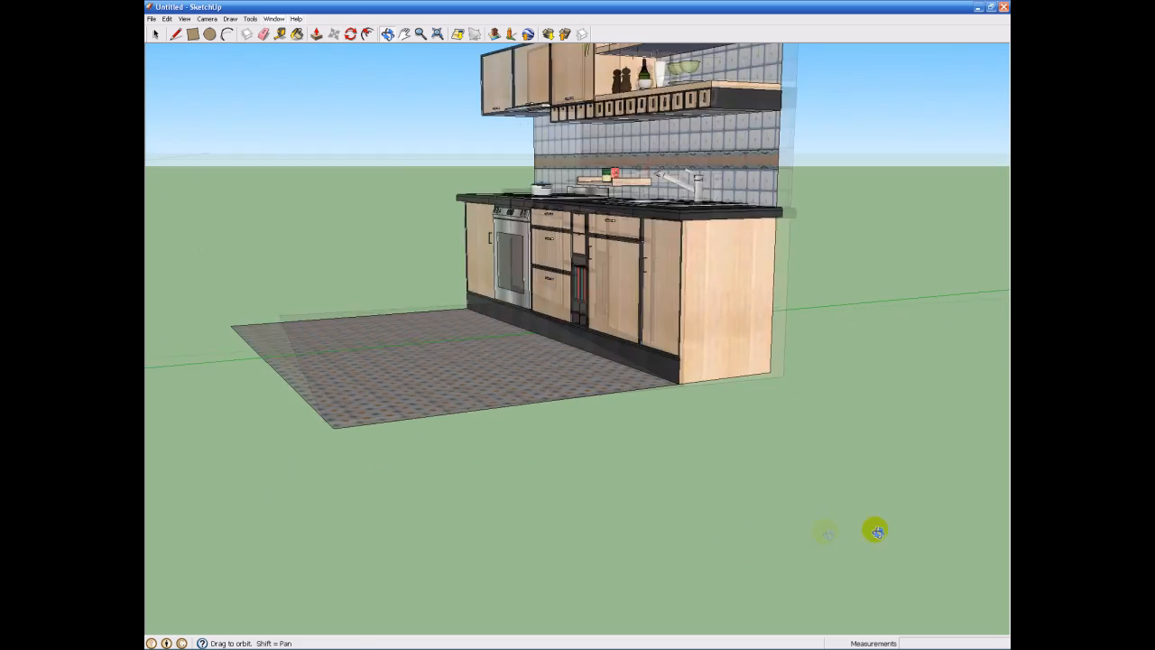
left_click_drag(876, 531, 632, 456)
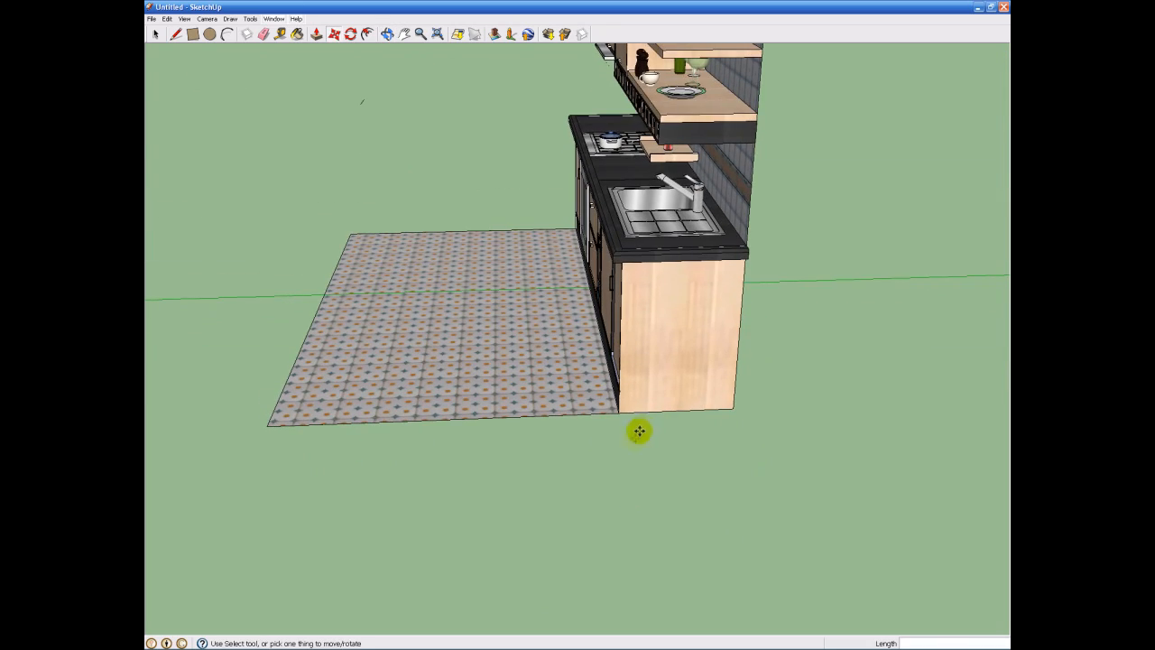
left_click_drag(638, 432, 846, 421)
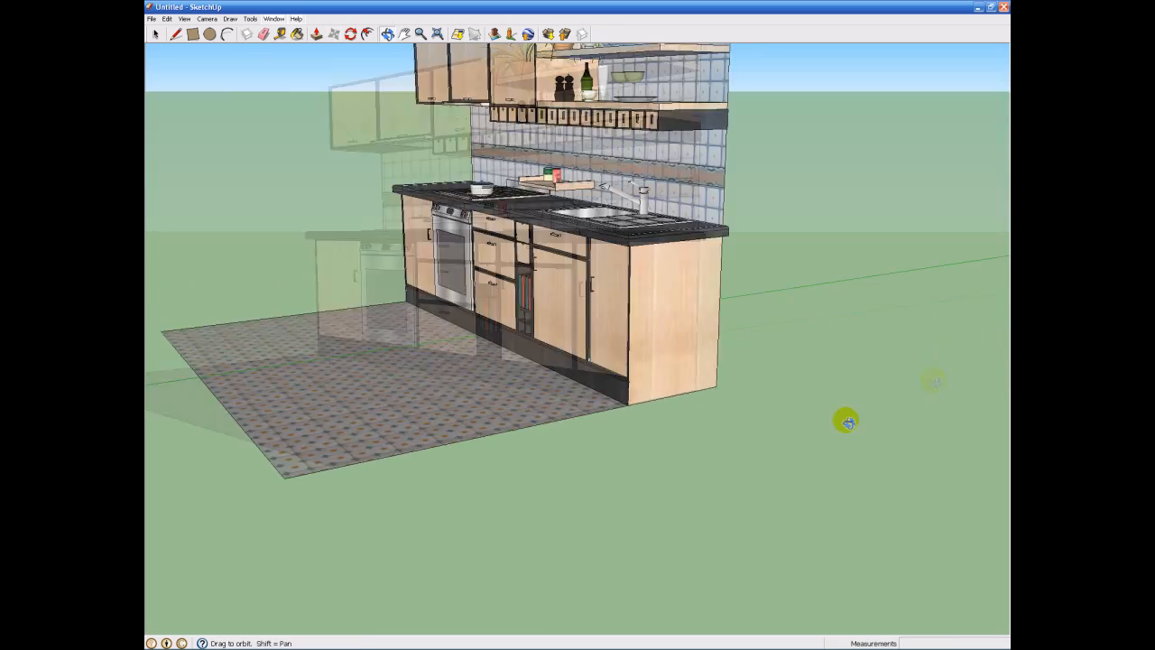
left_click_drag(846, 421, 591, 426)
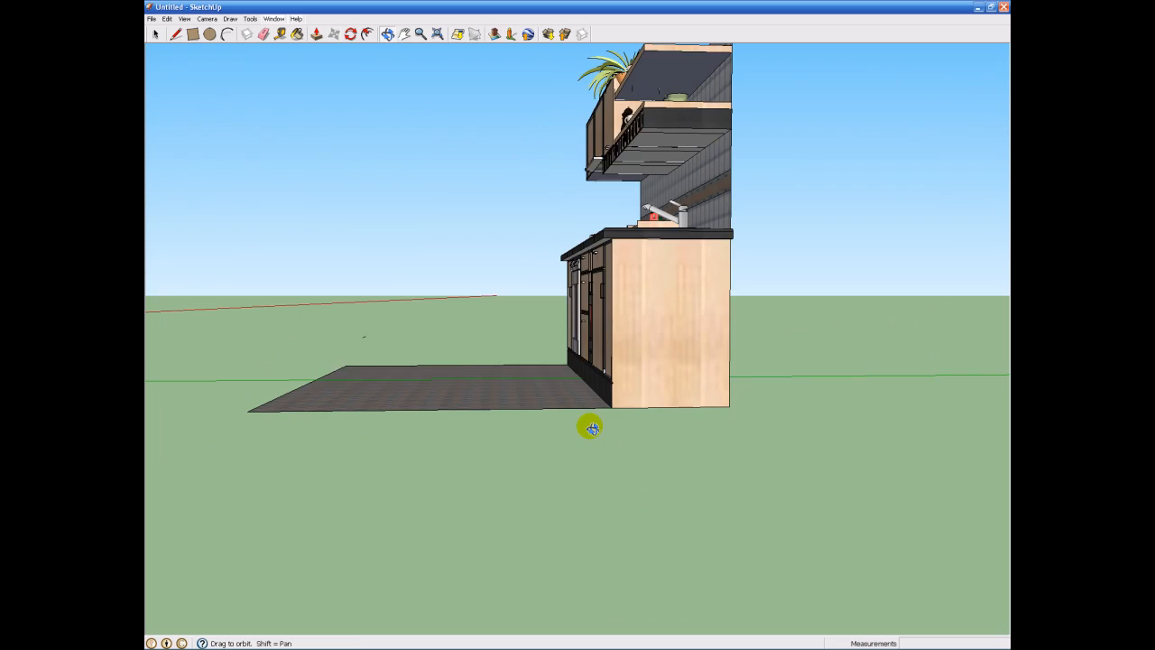
left_click_drag(591, 427, 722, 486)
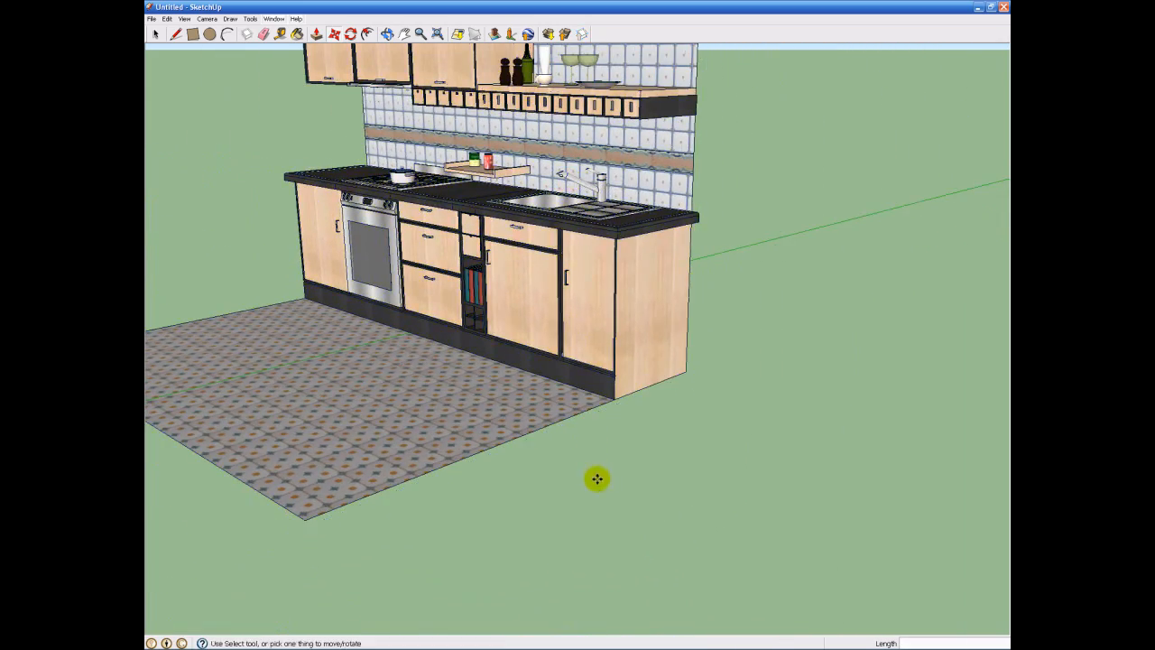
left_click_drag(597, 478, 986, 526)
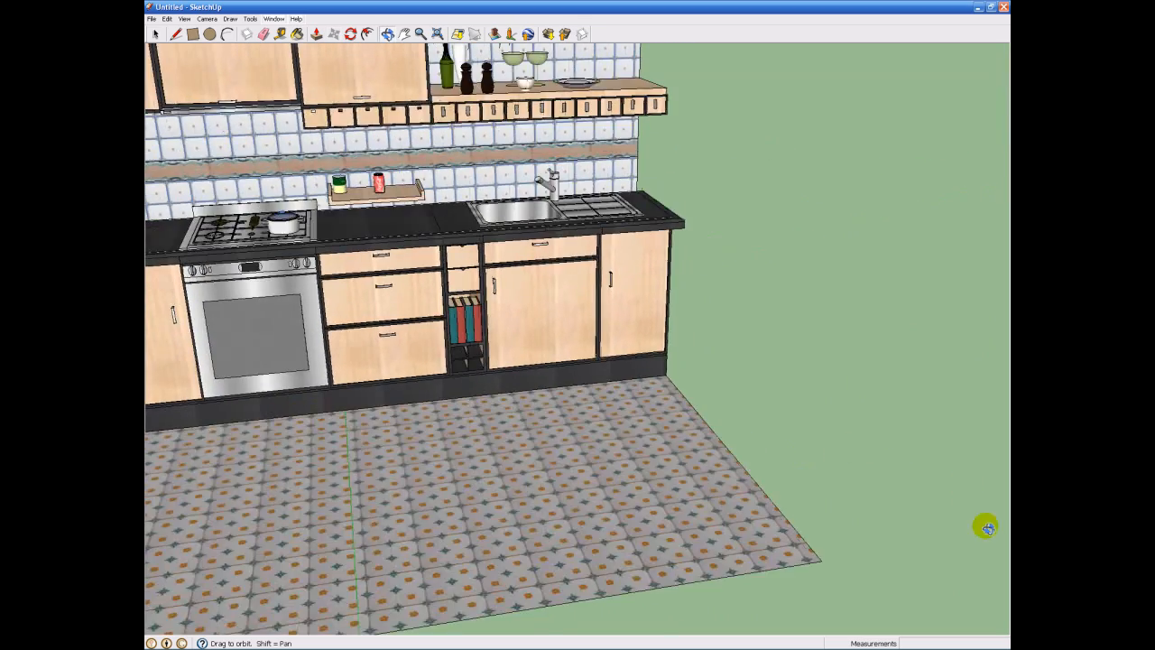
left_click_drag(985, 526, 741, 223)
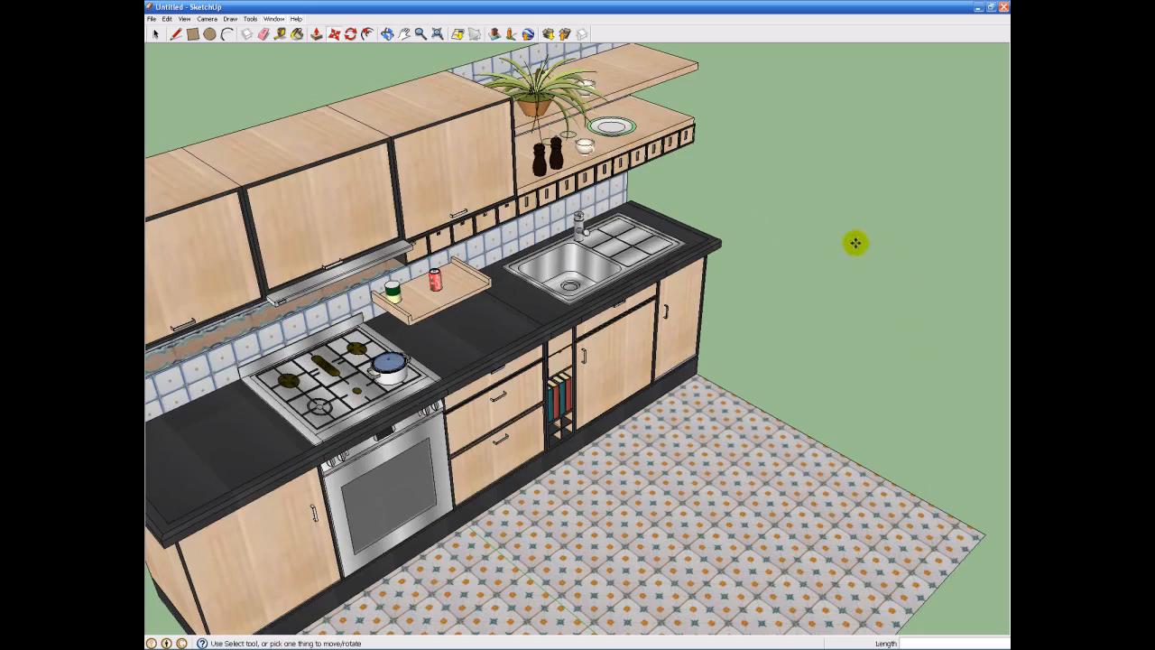
left_click_drag(856, 243, 722, 168)
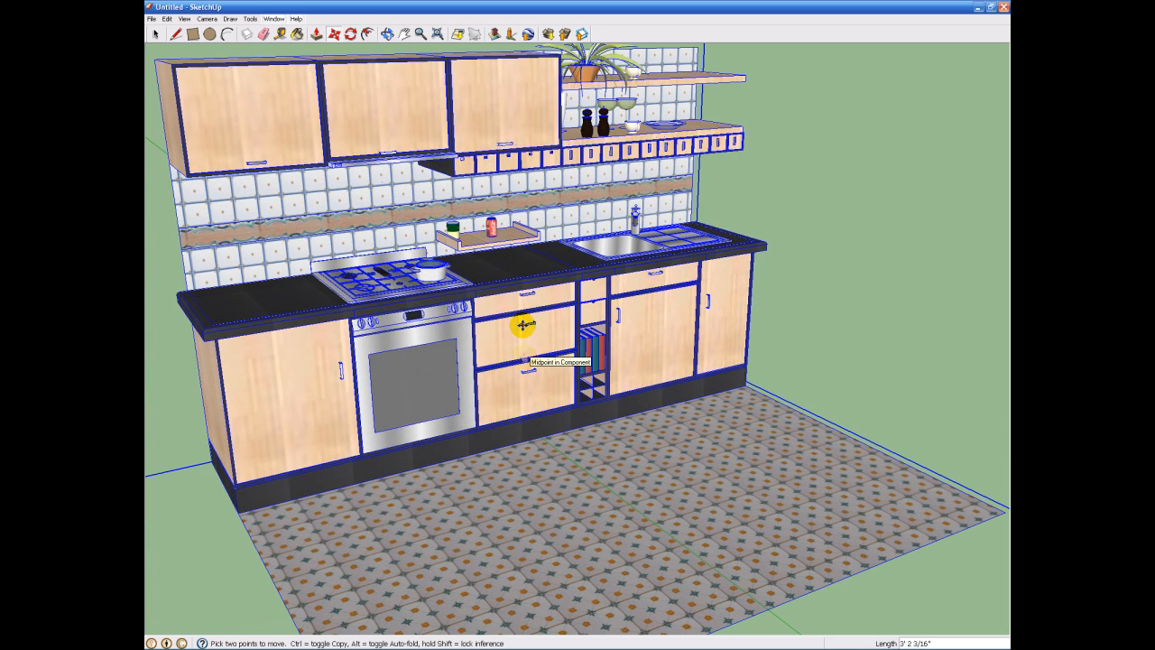
mouse_move(829, 293)
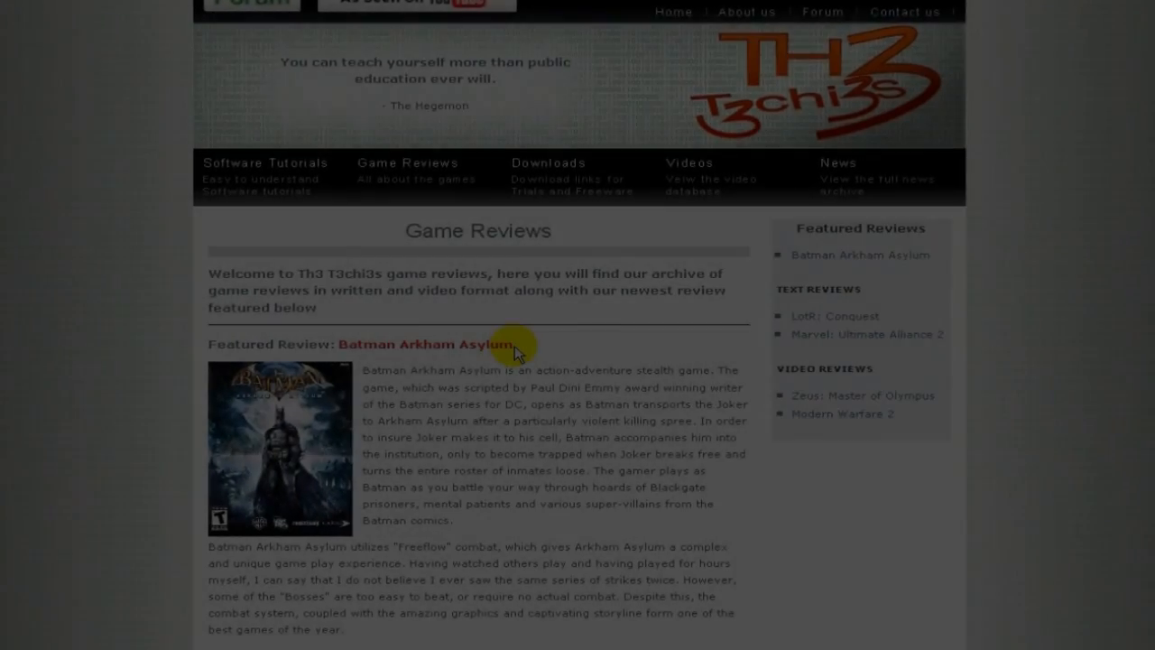
Step: Go to the Th3 T3chi3s Software Tutorials page and scroll down its tutorial list
left_click(265, 162)
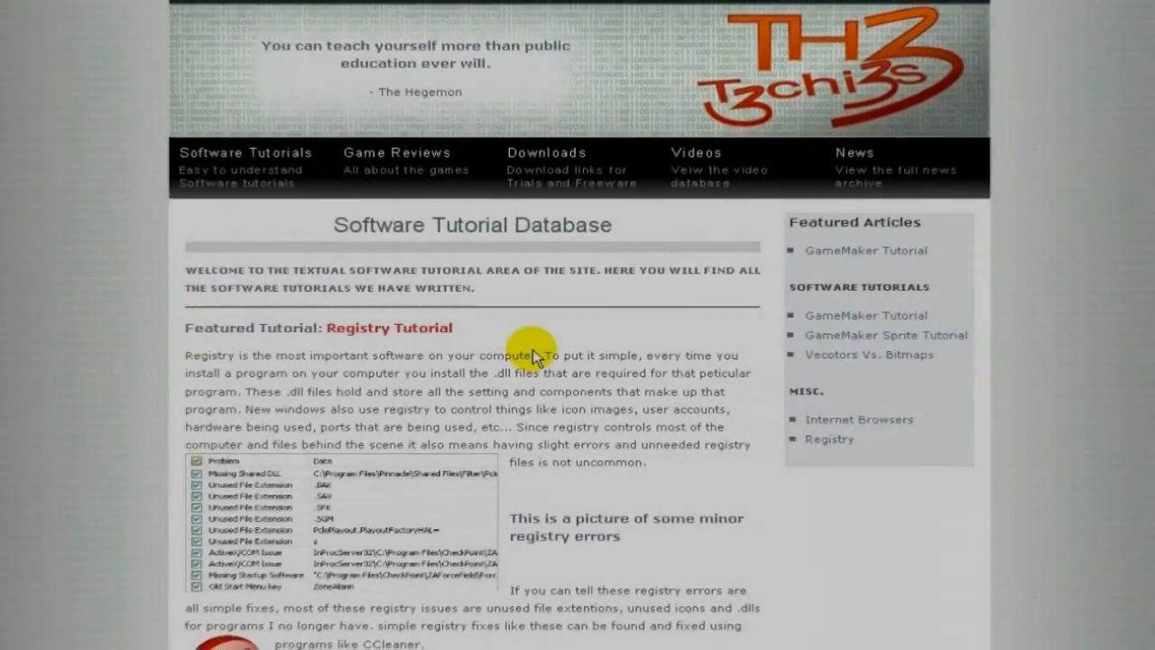
scroll("down", 3)
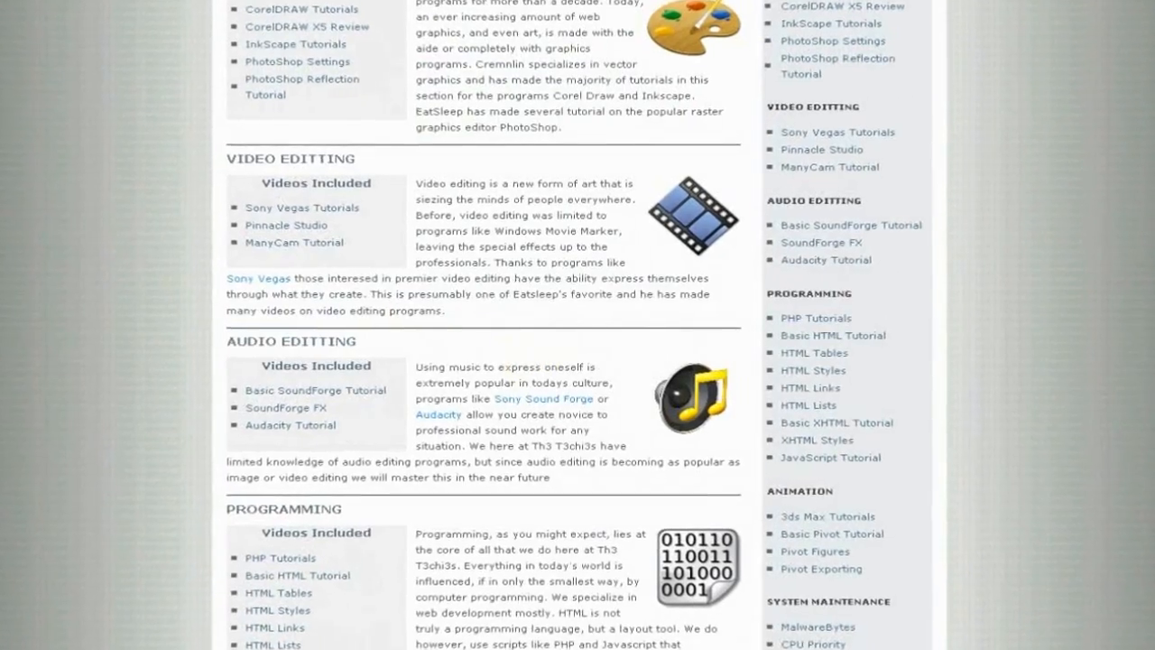